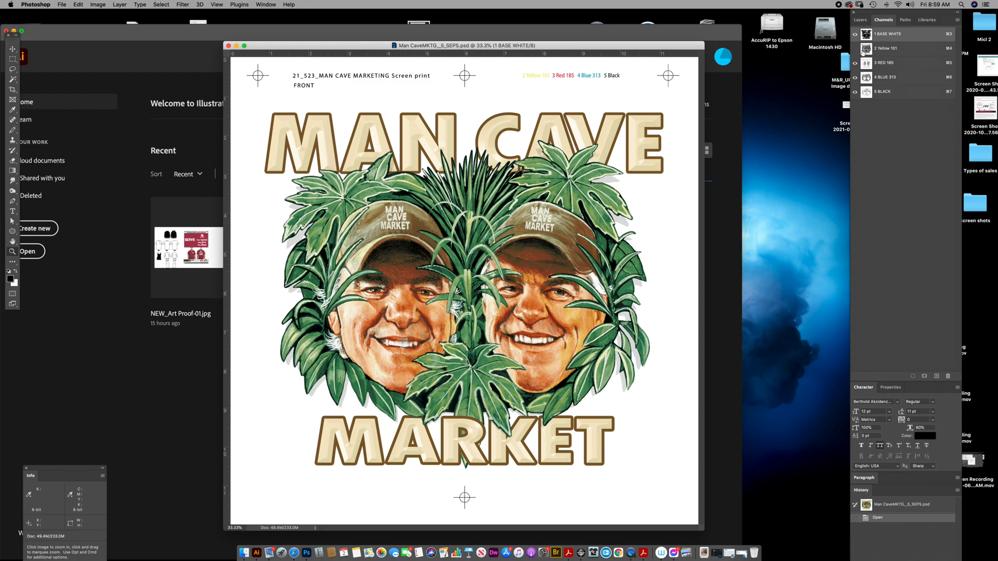
Step: View the 4 BLUE 313 channel, then the 1 BASE WHITE channel on its own
{"action": "left_click", "coordinate": [885, 77]}
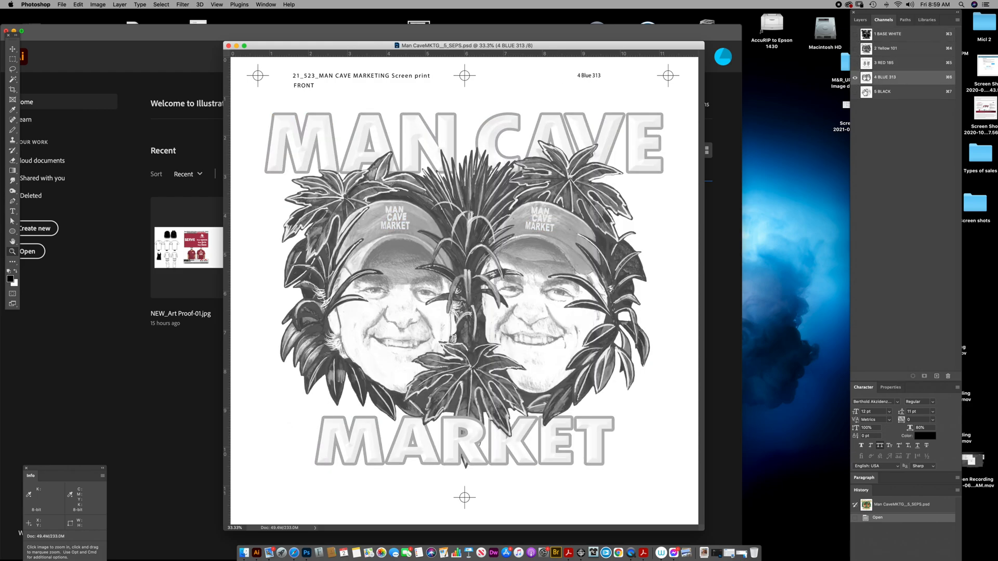
{"action": "left_click", "coordinate": [887, 34]}
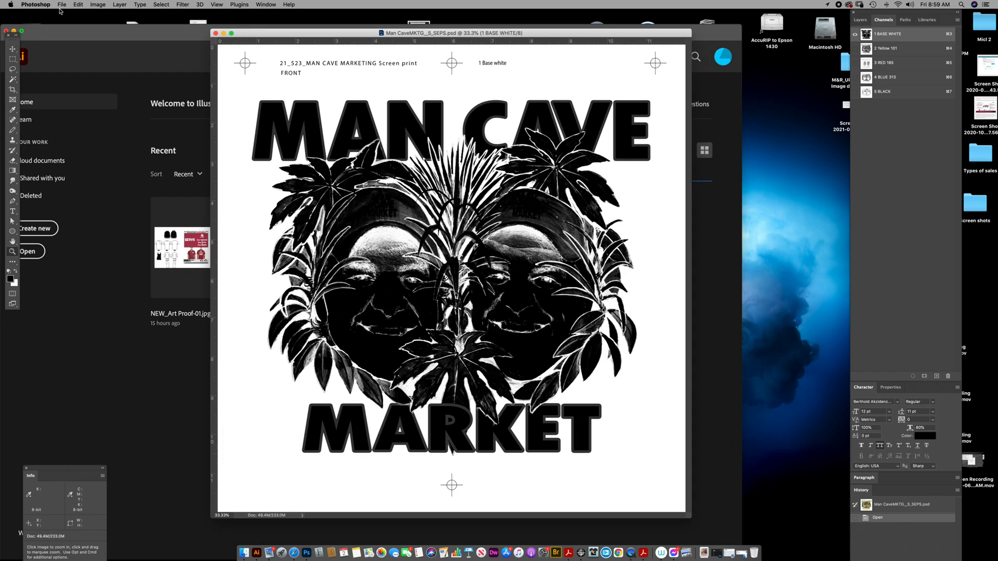
Step: Save a copy of the separations as Photoshop DCS 2.0 with spot colors kept
{"action": "left_click", "coordinate": [61, 5]}
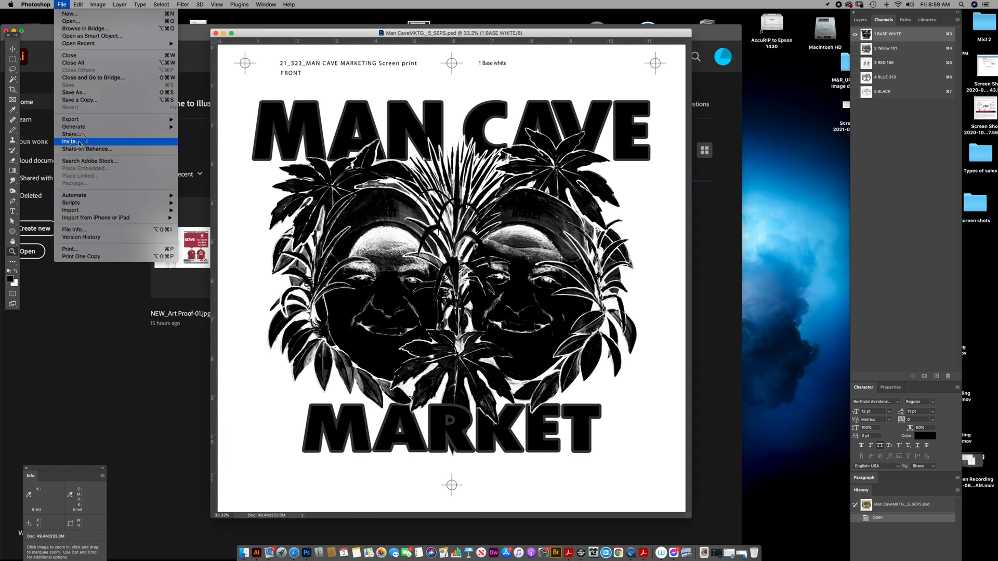
{"action": "mouse_move", "coordinate": [79, 100]}
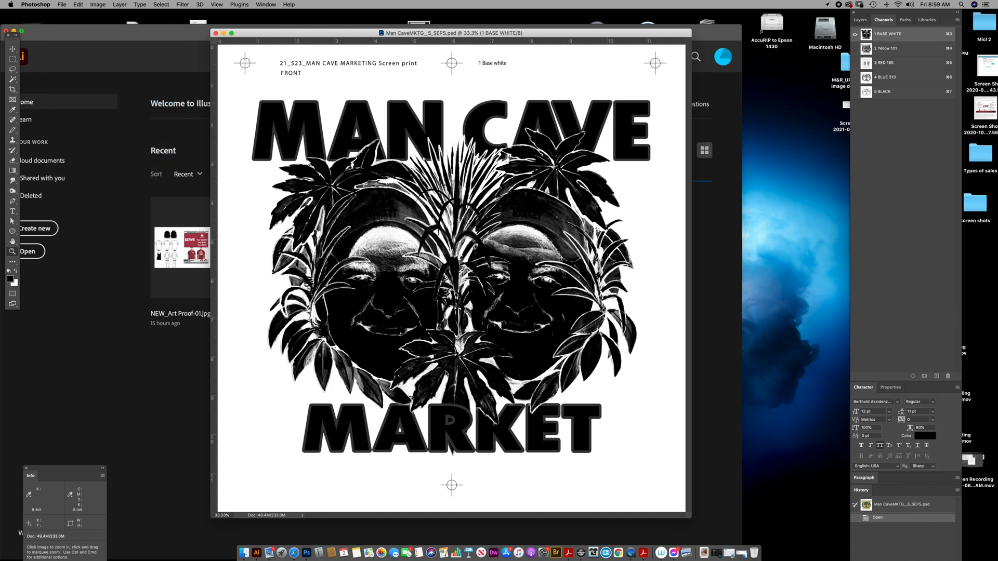
{"action": "left_click", "coordinate": [437, 459]}
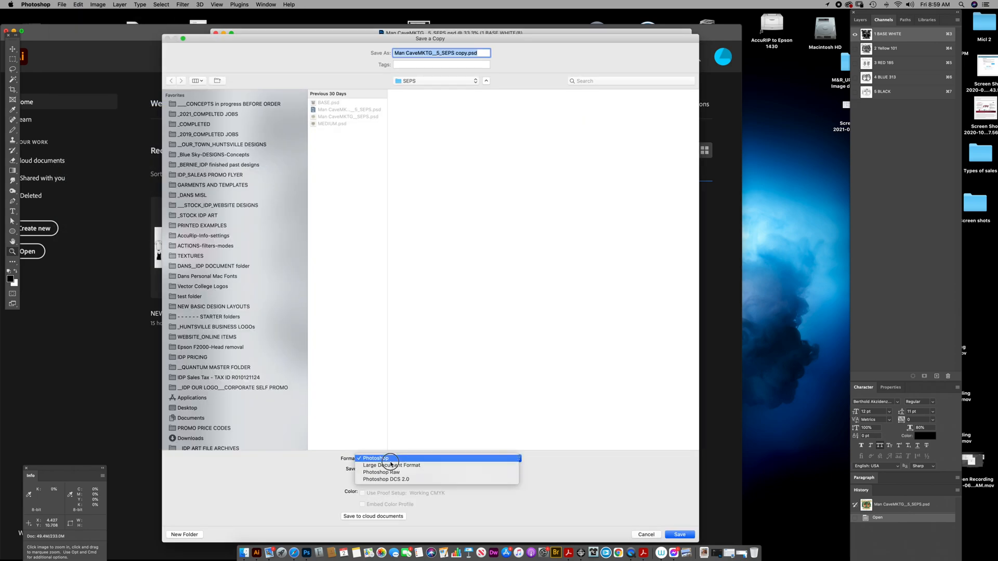
{"action": "mouse_move", "coordinate": [386, 479]}
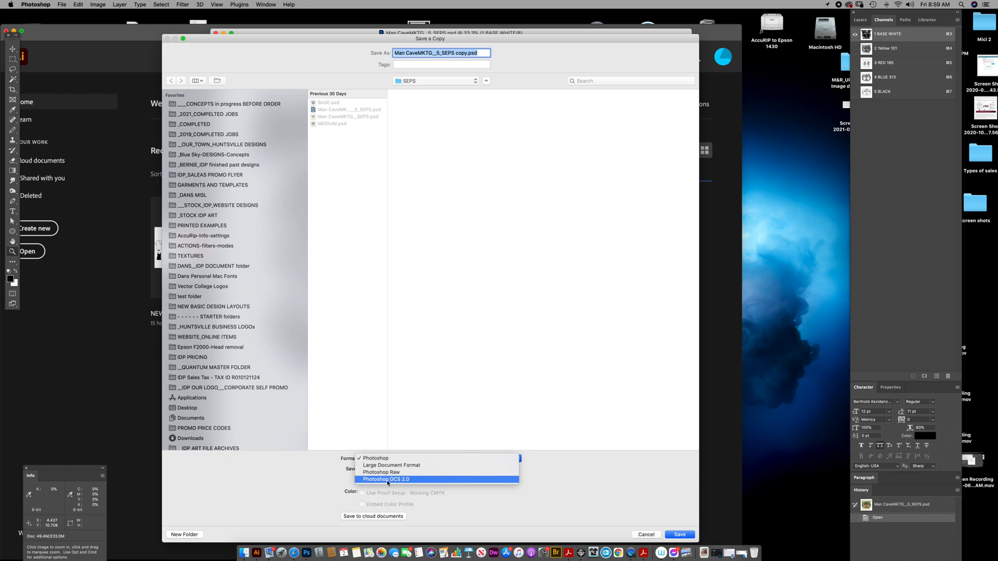
{"action": "left_click", "coordinate": [385, 479]}
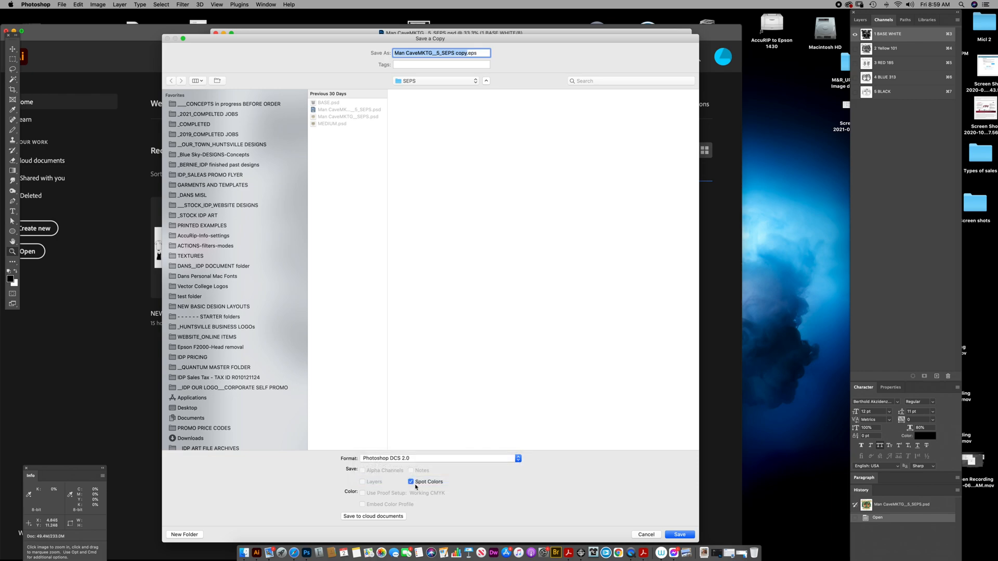
{"action": "mouse_move", "coordinate": [437, 490]}
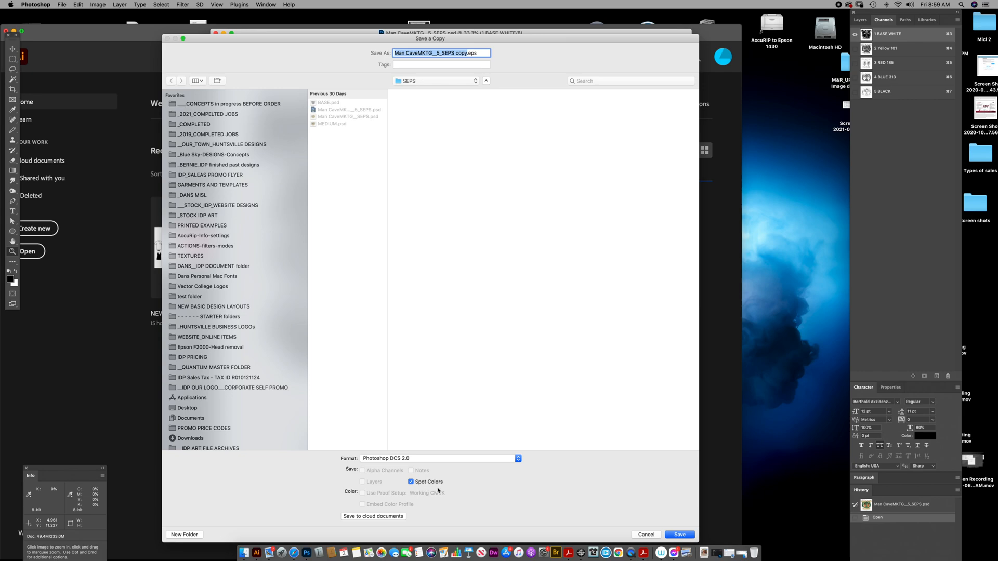
{"action": "left_click", "coordinate": [679, 534]}
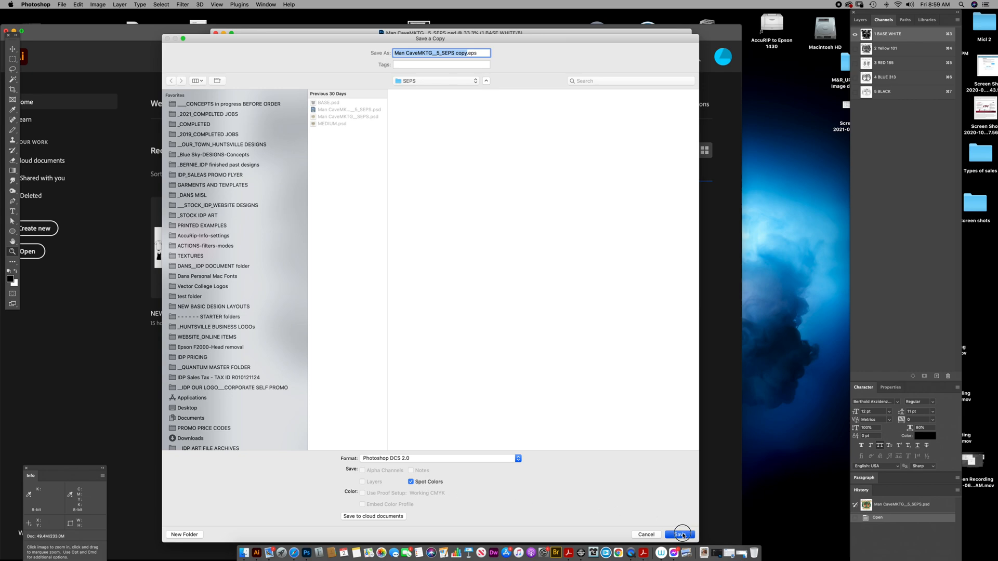
{"action": "left_click", "coordinate": [680, 535]}
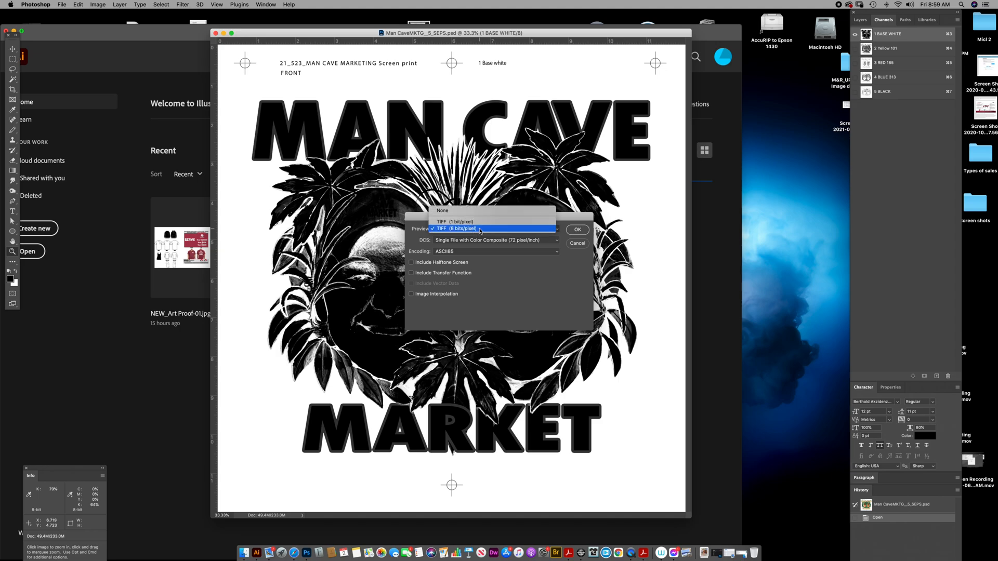
Step: Use an 8-bit TIFF preview and single-file color composite, then confirm the DCS options
{"action": "left_click", "coordinate": [457, 229]}
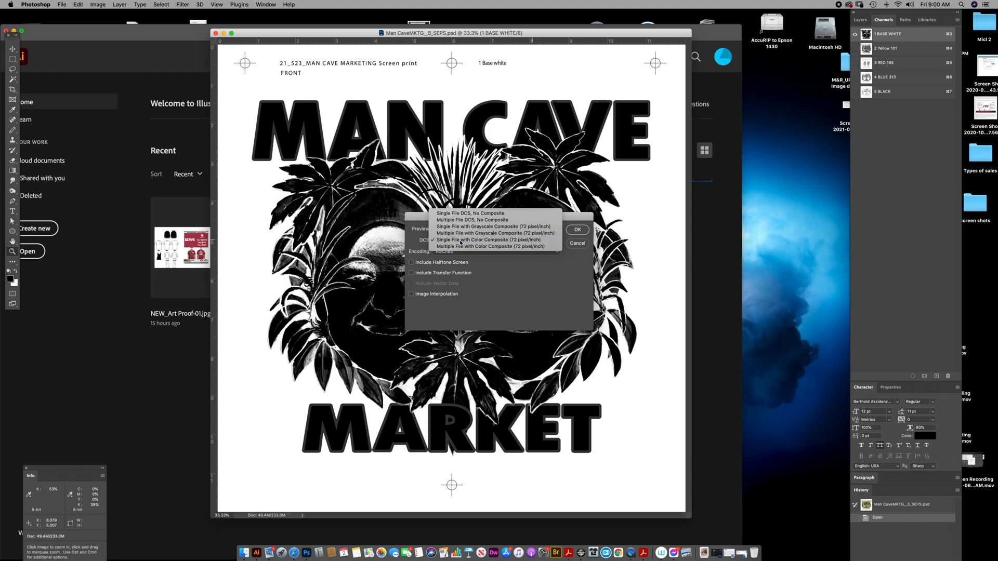
{"action": "left_click", "coordinate": [488, 239]}
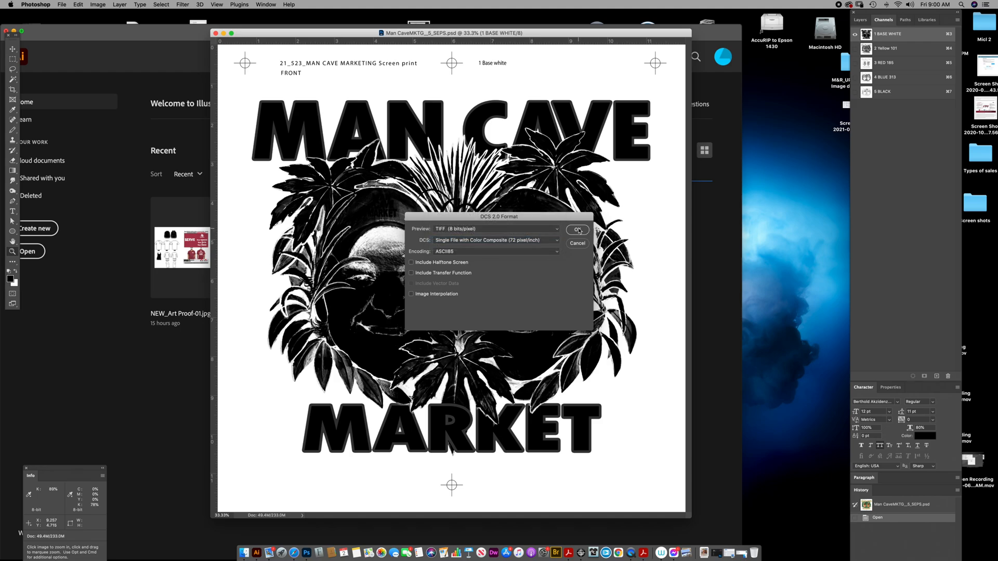
{"action": "mouse_move", "coordinate": [416, 277]}
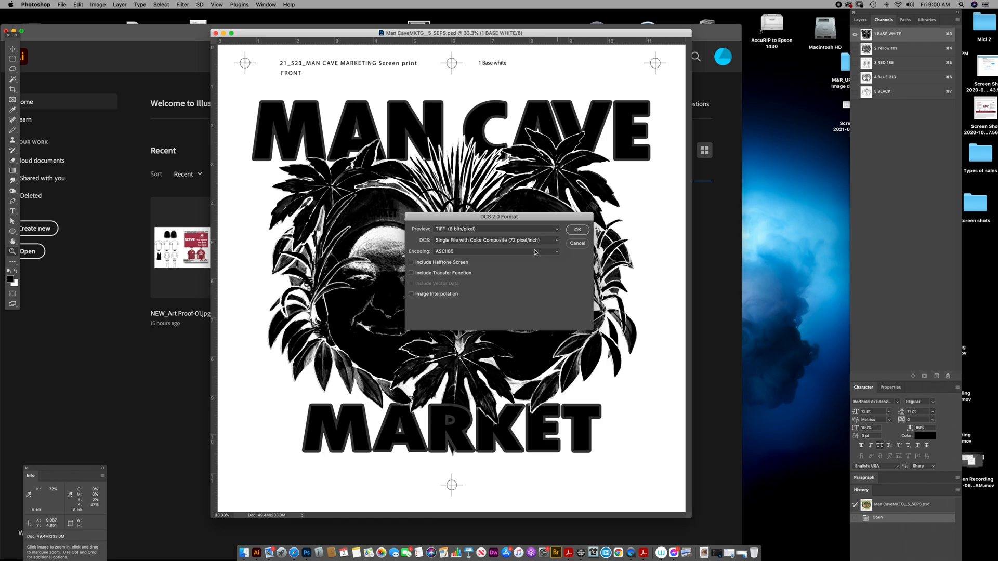
{"action": "mouse_move", "coordinate": [518, 294]}
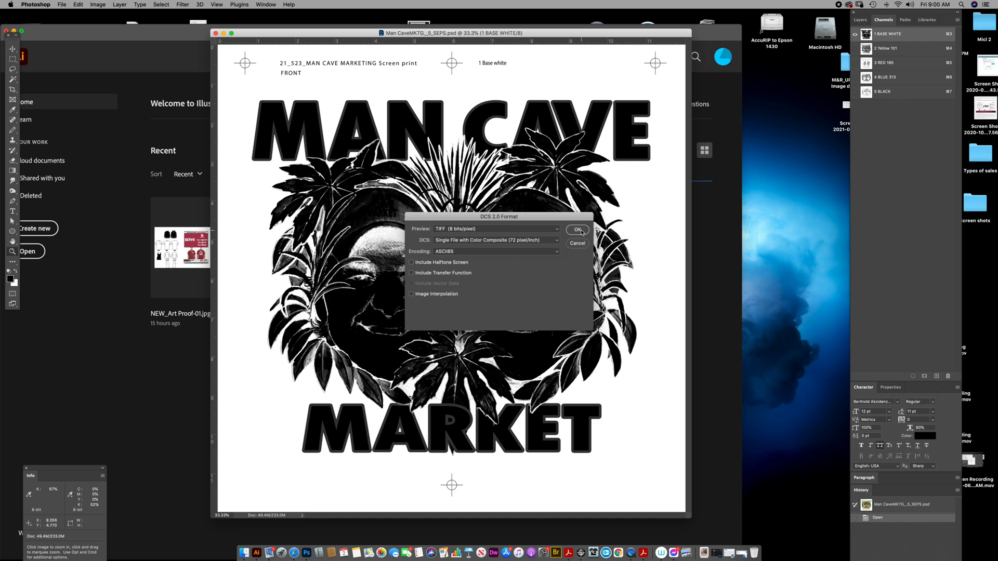
{"action": "left_click", "coordinate": [576, 229]}
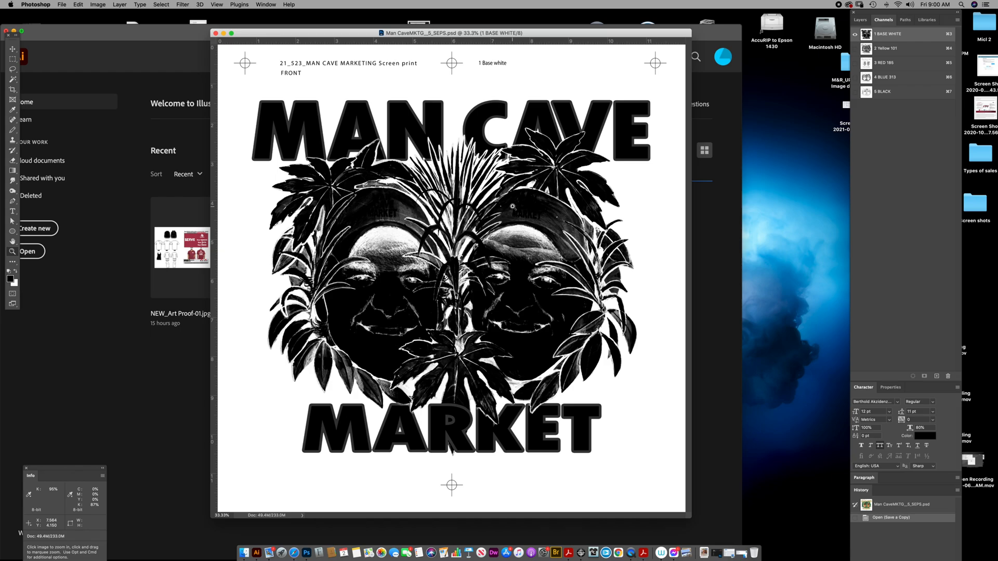
{"action": "mouse_move", "coordinate": [253, 538]}
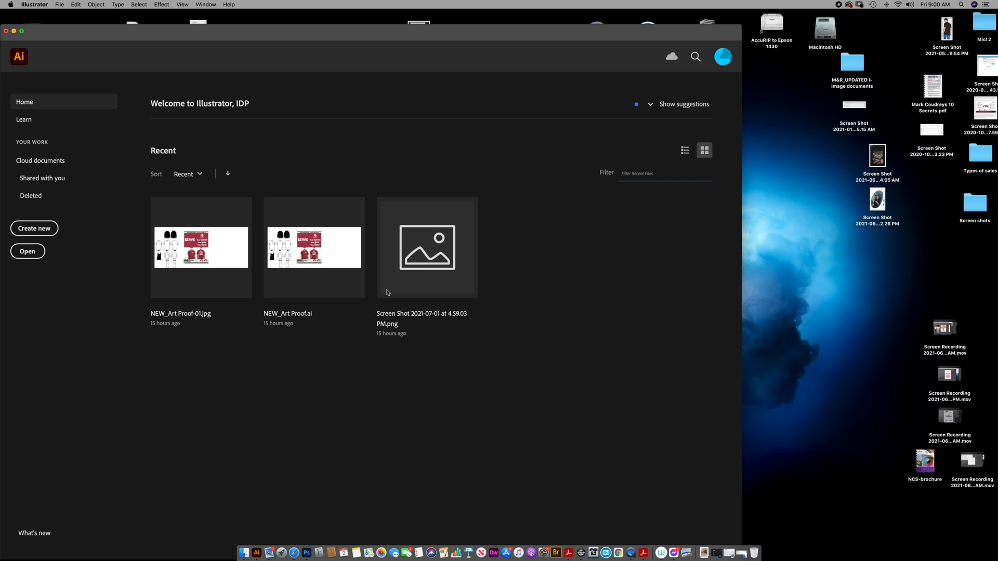
Step: Create a new Illustrator document from the Print 13 x 19 in preset
{"action": "left_click", "coordinate": [33, 228]}
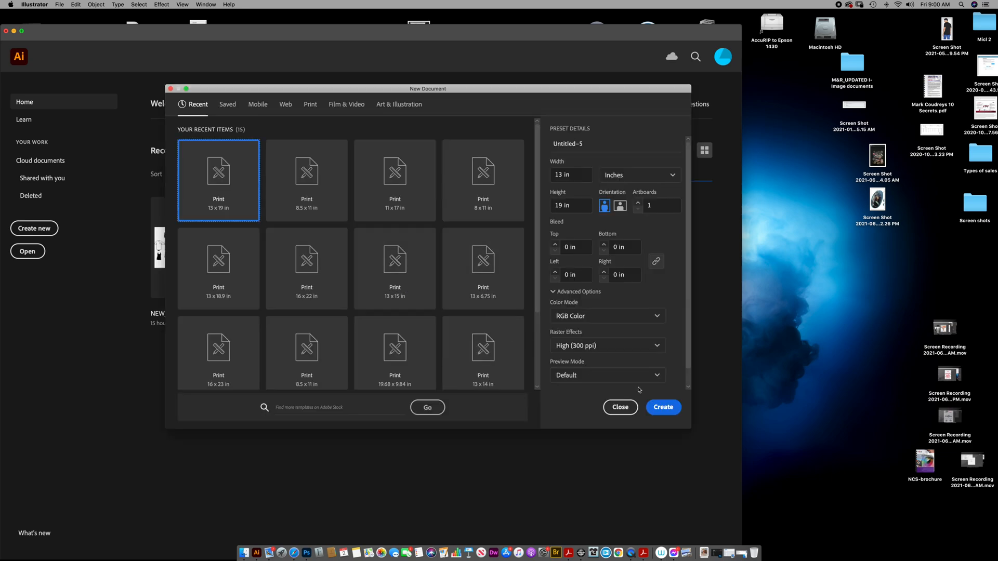
{"action": "mouse_move", "coordinate": [663, 407]}
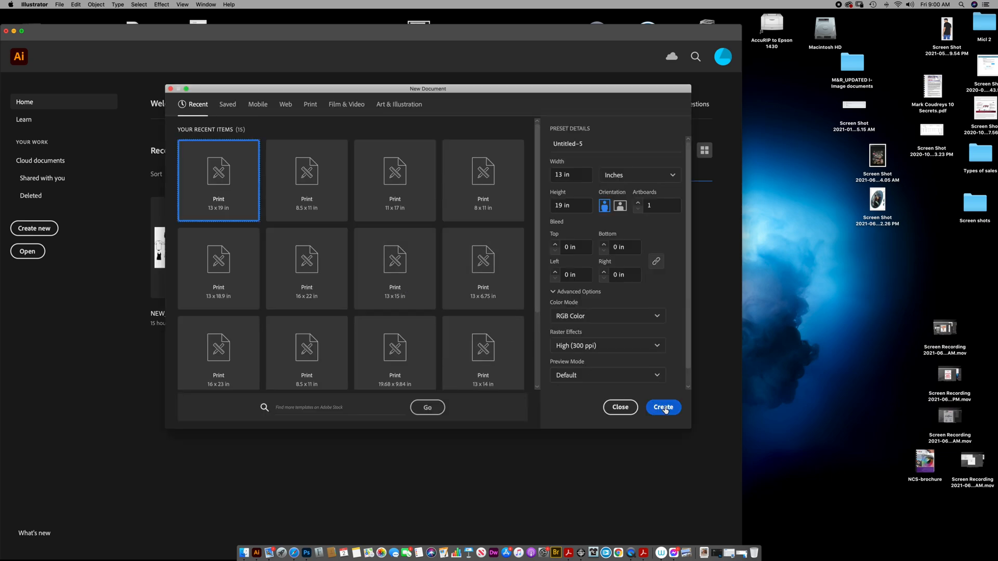
{"action": "left_click", "coordinate": [663, 406]}
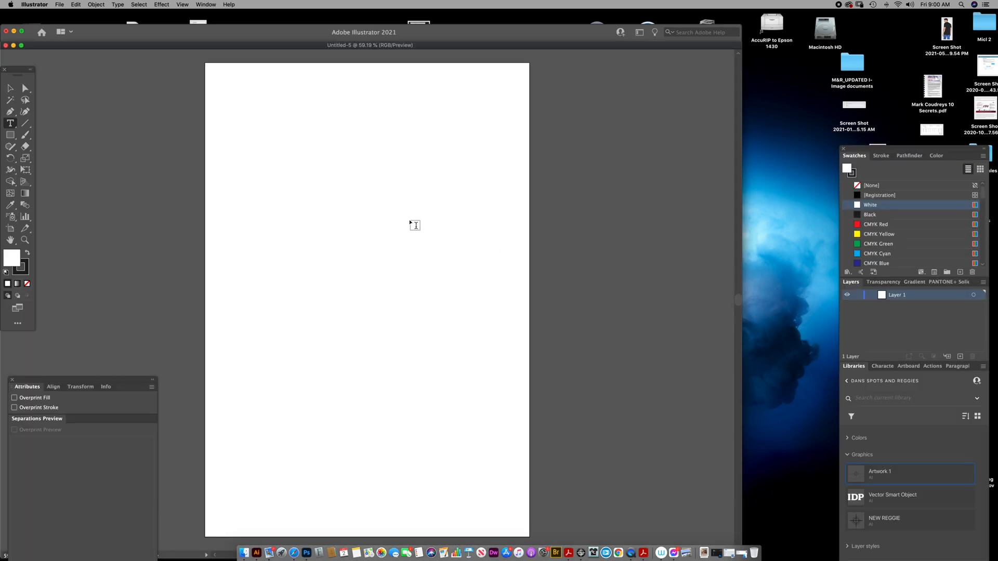
{"action": "left_click", "coordinate": [60, 4]}
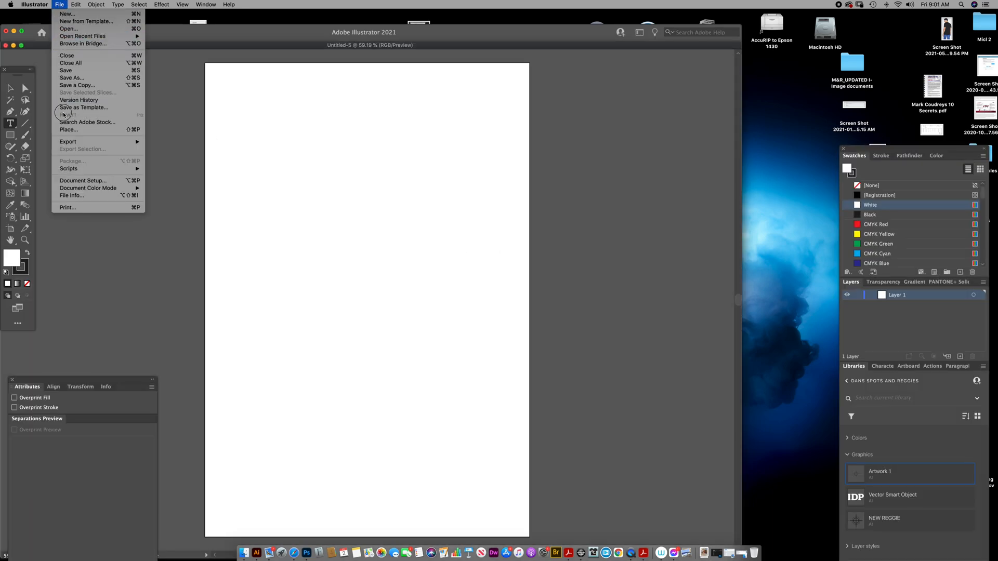
Step: Browse through the 2021 completed jobs Man Cave folder into SEPS
{"action": "left_click", "coordinate": [68, 130]}
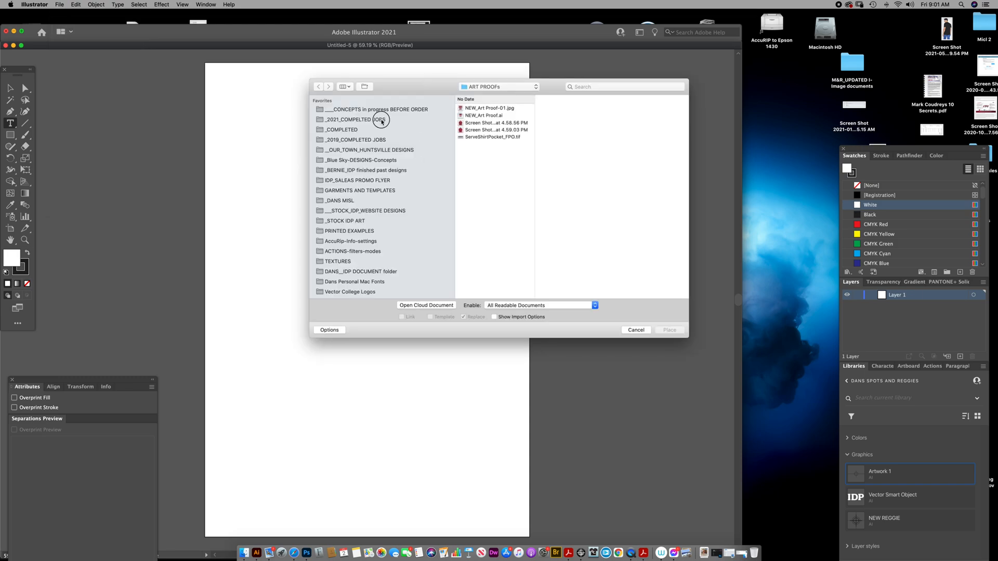
{"action": "left_click", "coordinate": [355, 119]}
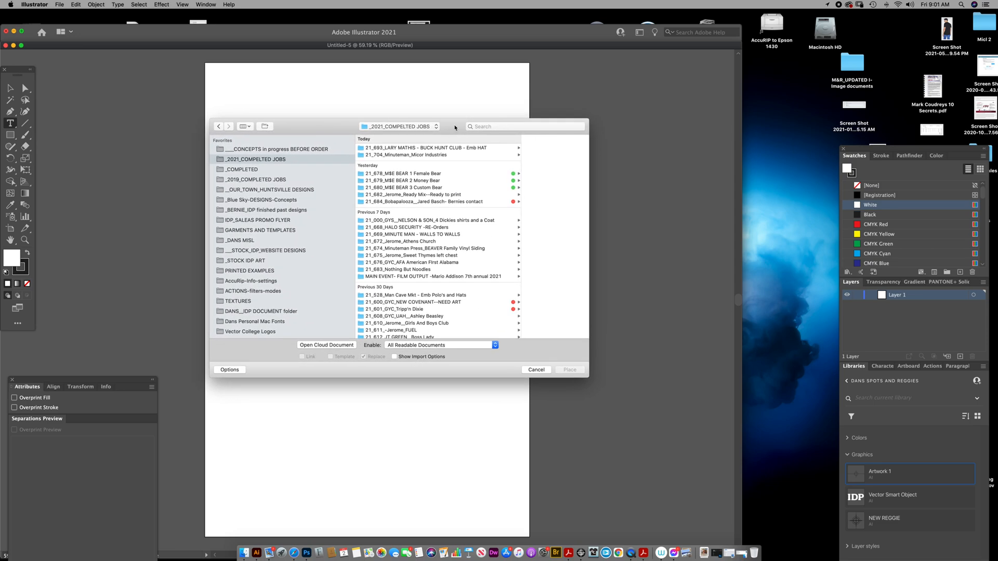
{"action": "mouse_move", "coordinate": [525, 130]}
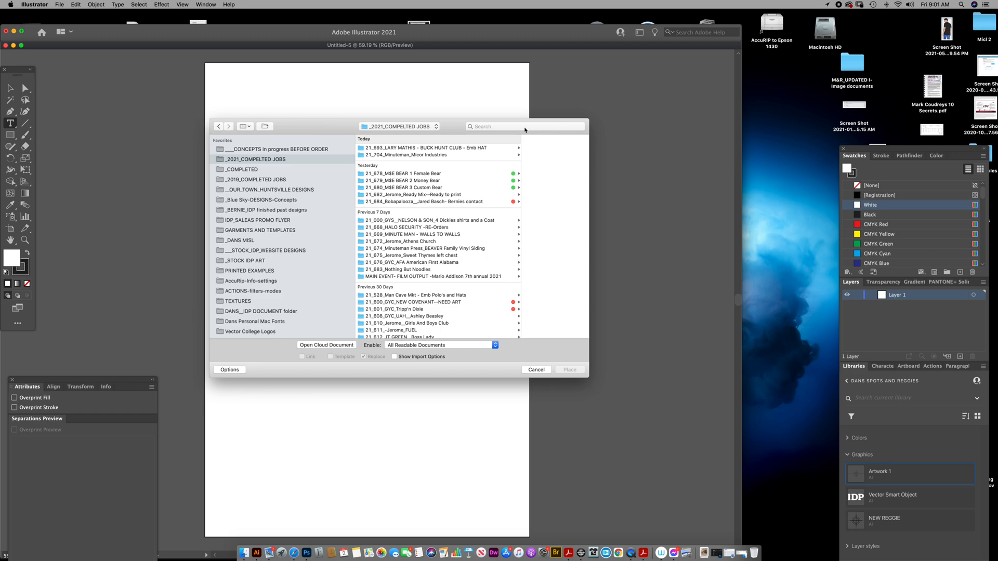
{"action": "type", "text": "man cave"}
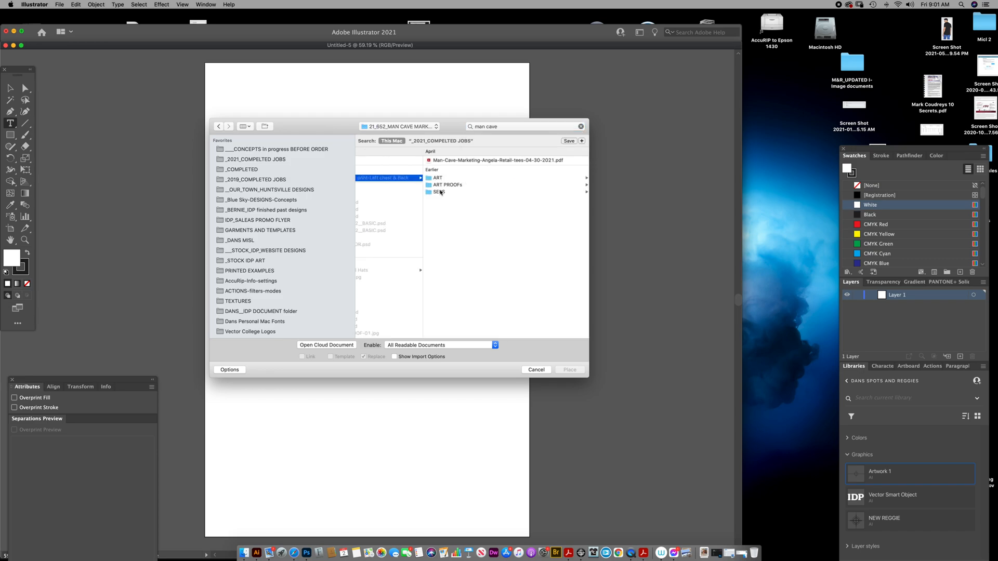
{"action": "left_click", "coordinate": [439, 192]}
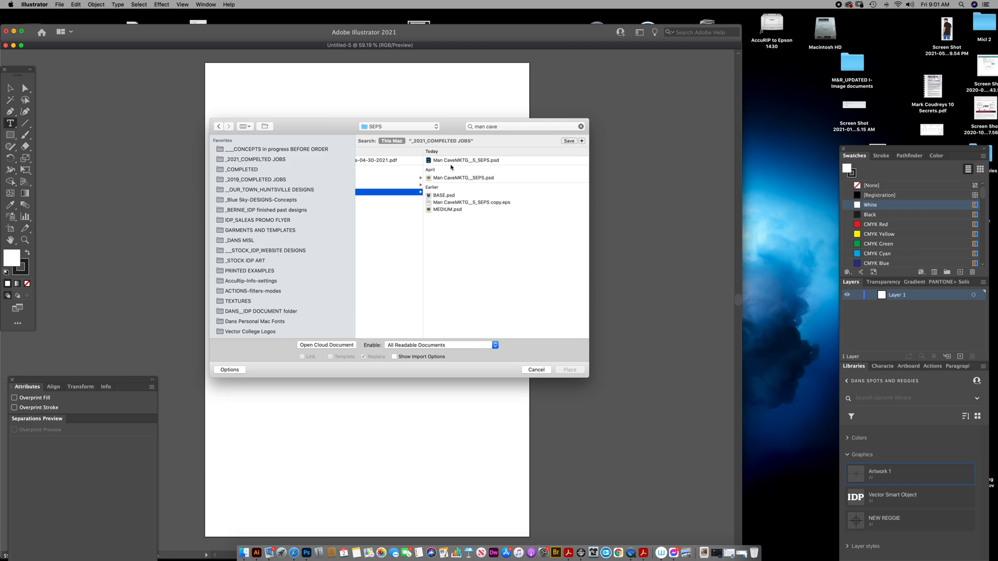
{"action": "mouse_move", "coordinate": [504, 205]}
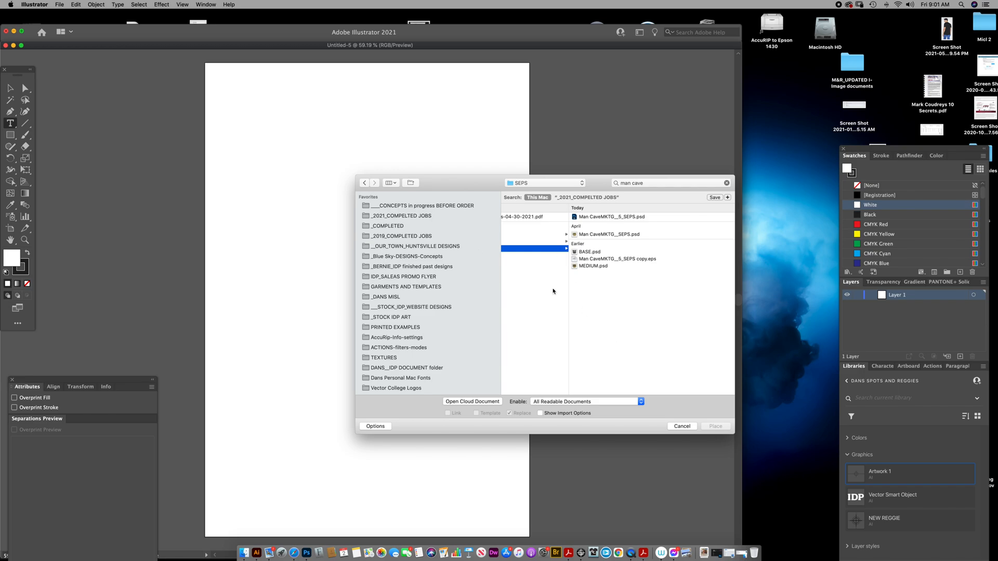
{"action": "mouse_move", "coordinate": [88, 190]}
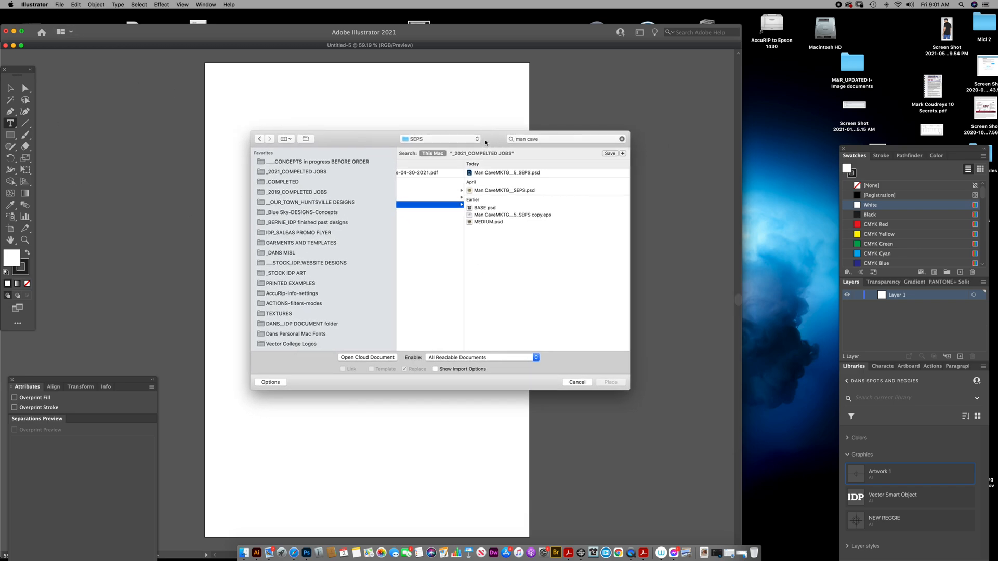
{"action": "mouse_move", "coordinate": [527, 198]}
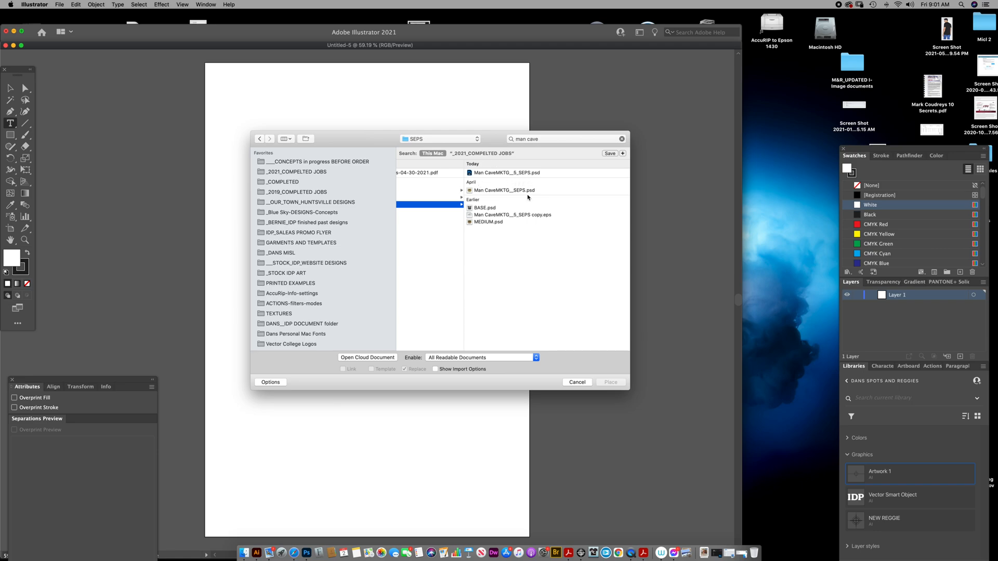
{"action": "mouse_move", "coordinate": [531, 219]}
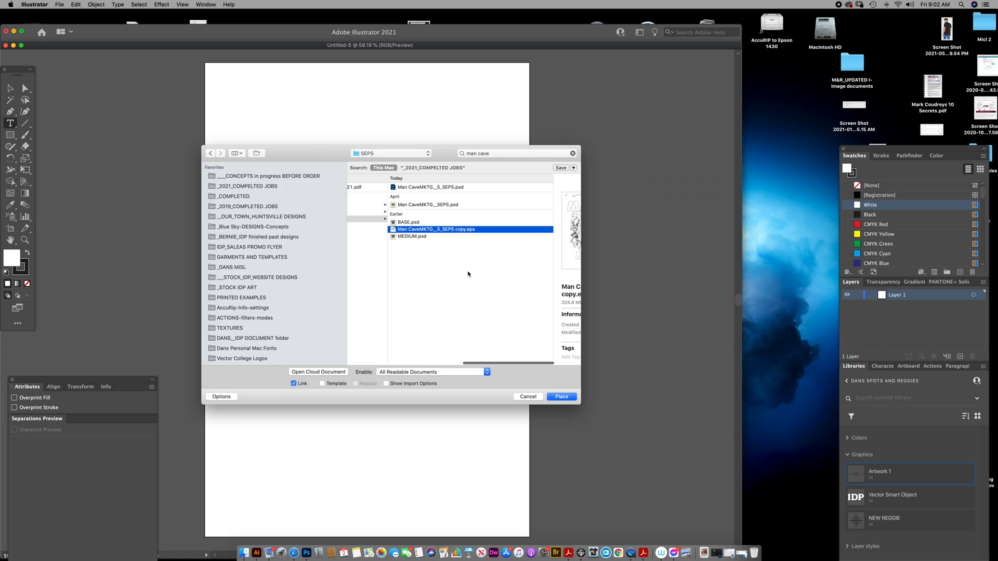
{"action": "mouse_move", "coordinate": [504, 309]}
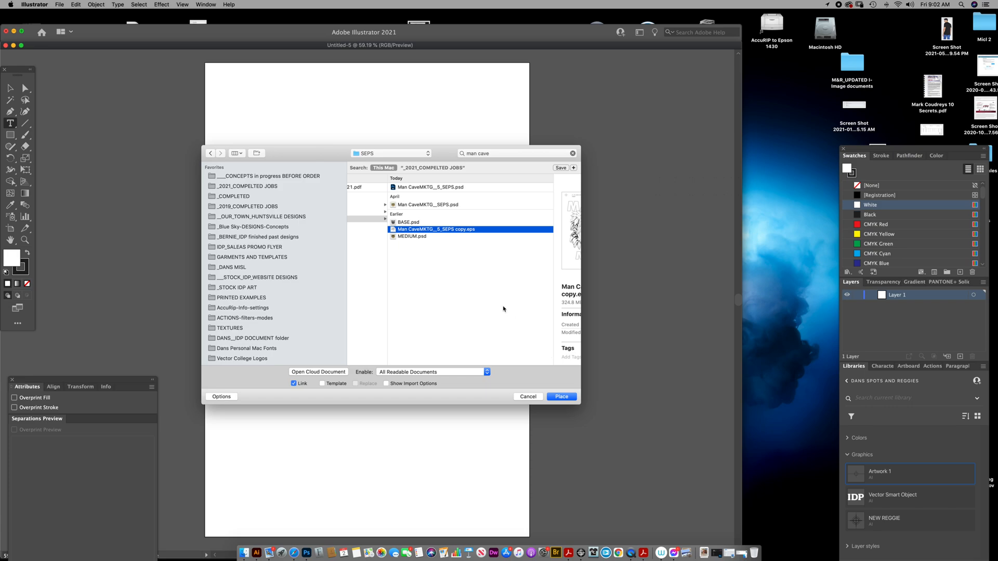
{"action": "mouse_move", "coordinate": [459, 262]}
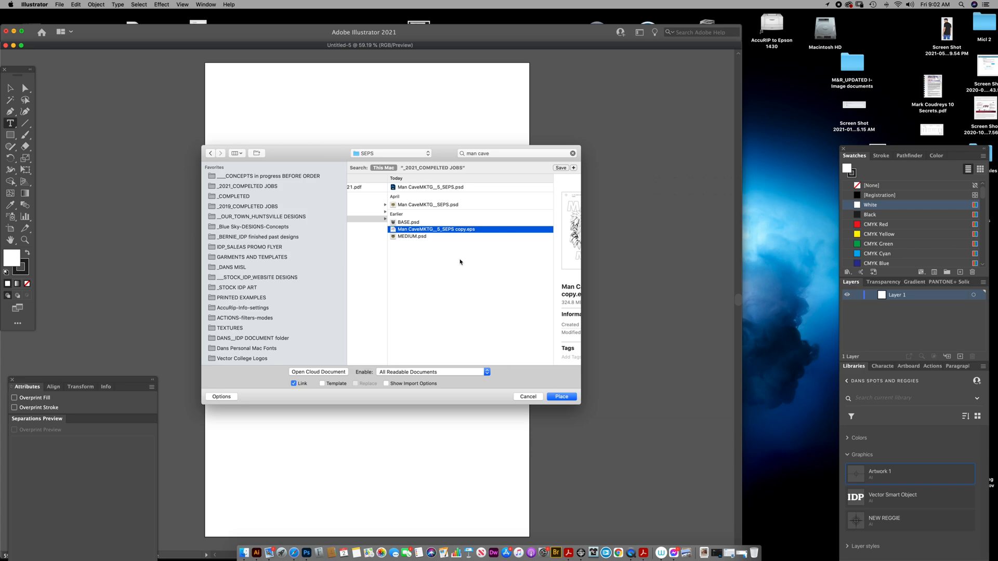
{"action": "mouse_move", "coordinate": [462, 250]}
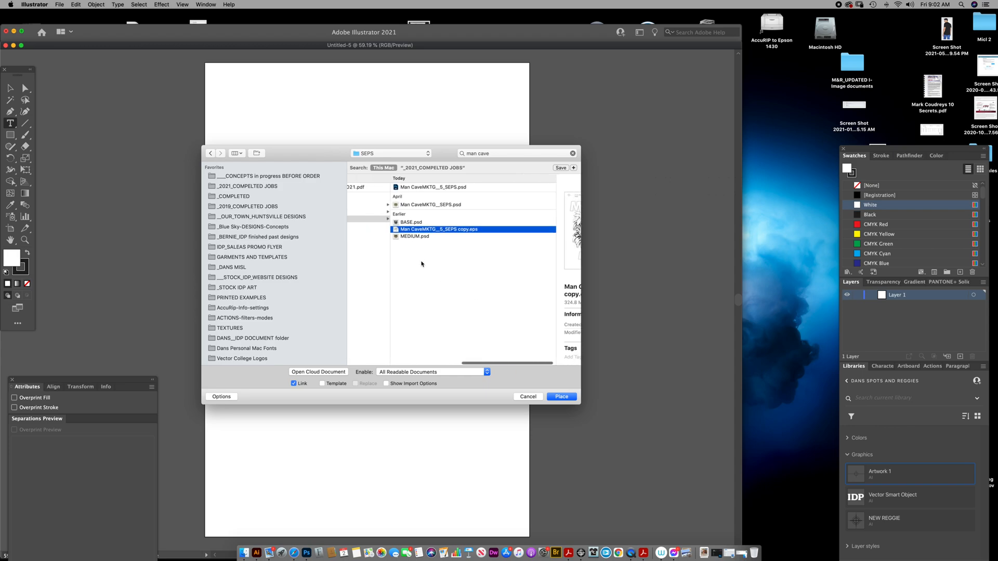
{"action": "mouse_move", "coordinate": [414, 234]}
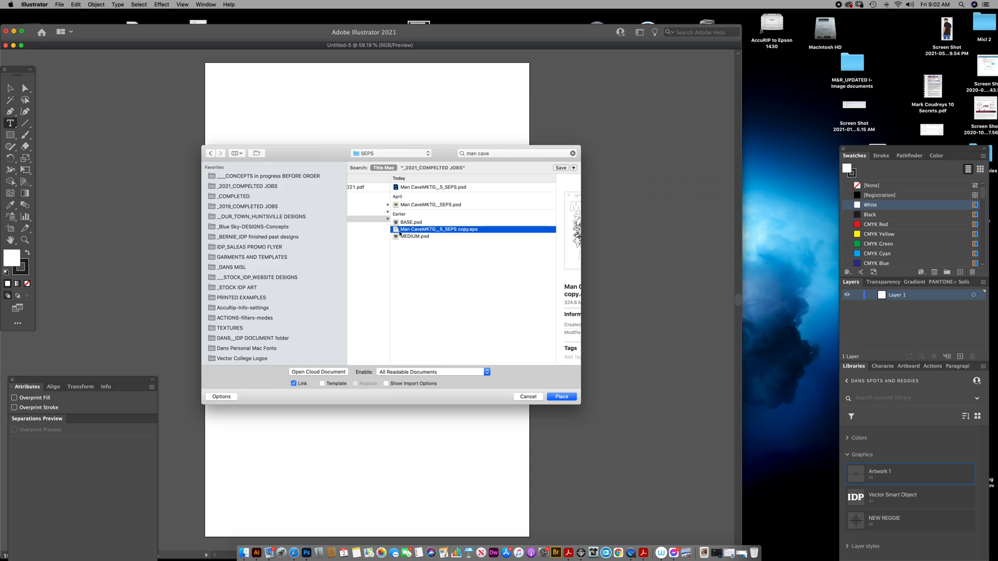
{"action": "mouse_move", "coordinate": [401, 234]}
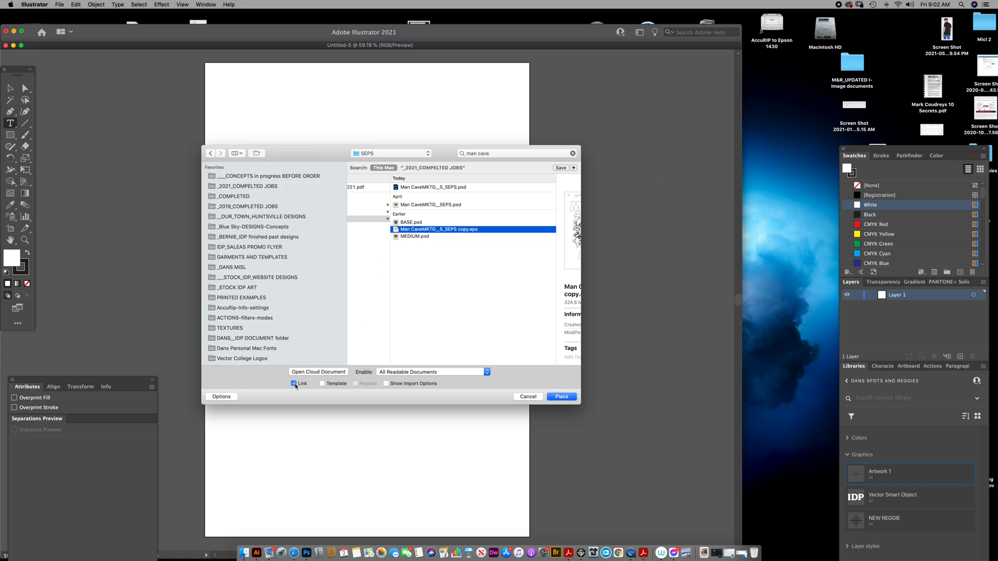
Step: Place the separations EPS copy with Link unchecked and dismiss the DCS linking warning
{"action": "left_click", "coordinate": [294, 383]}
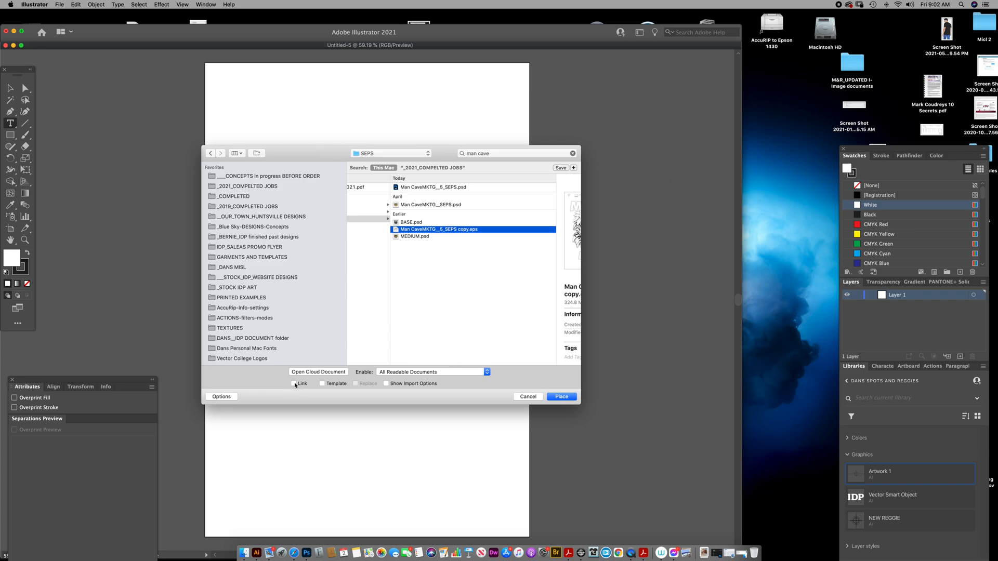
{"action": "mouse_move", "coordinate": [416, 253]}
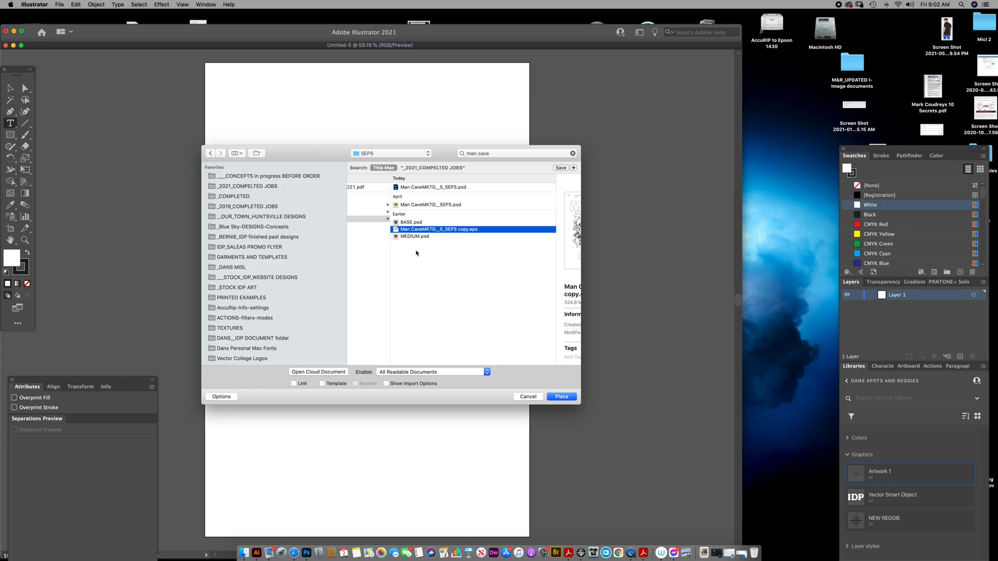
{"action": "left_click", "coordinate": [561, 396]}
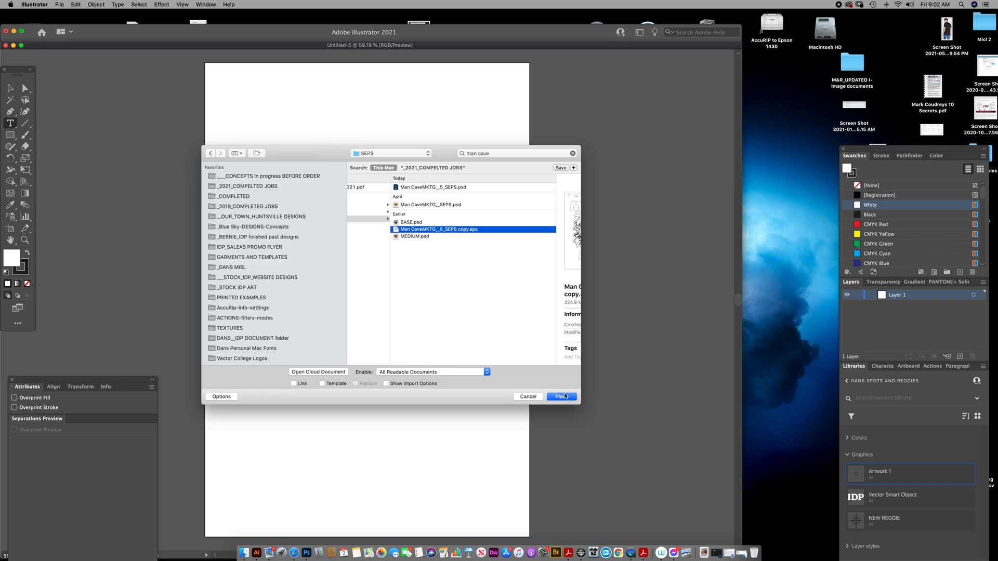
{"action": "left_click", "coordinate": [561, 397]}
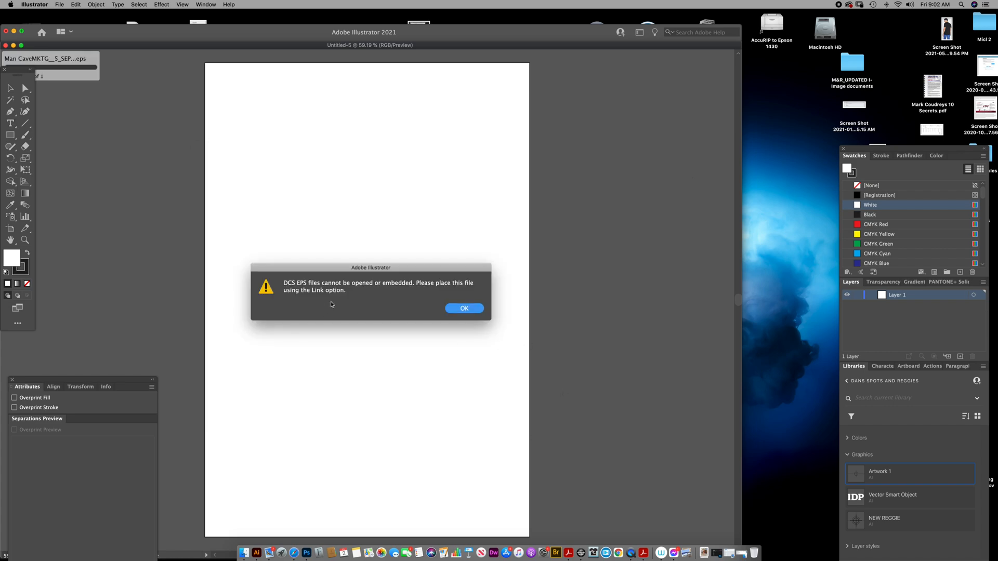
{"action": "mouse_move", "coordinate": [377, 303]}
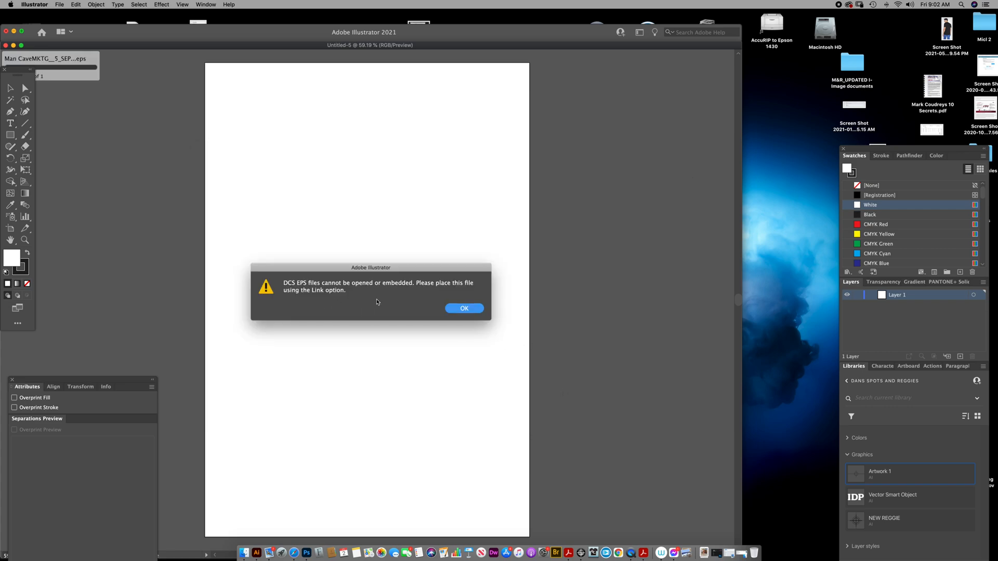
{"action": "mouse_move", "coordinate": [419, 293]}
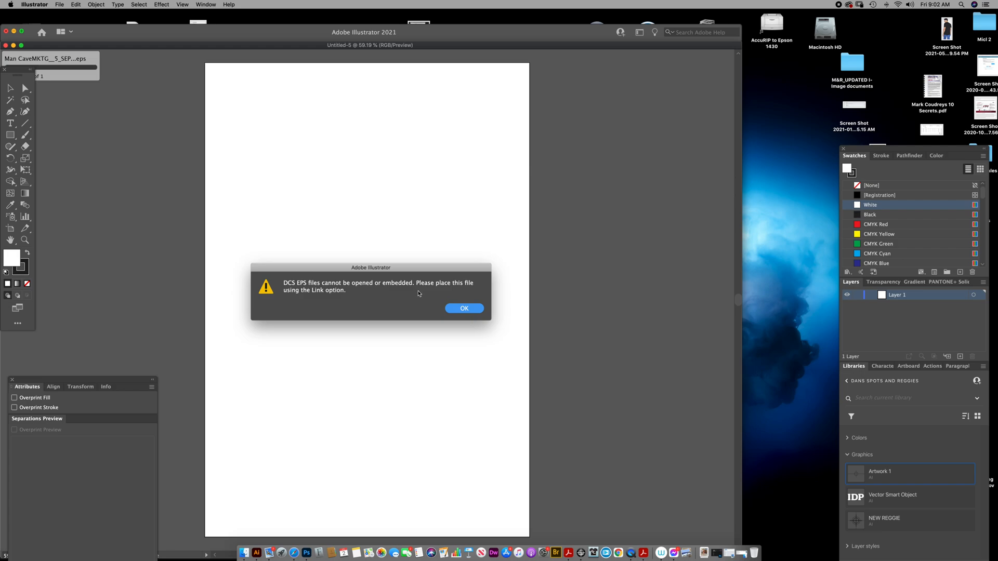
{"action": "mouse_move", "coordinate": [412, 293]}
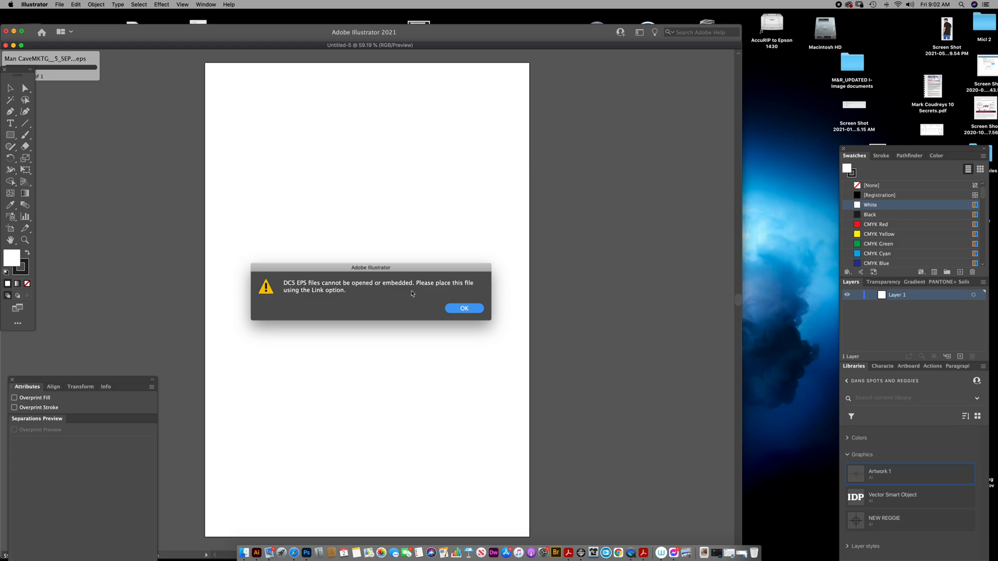
{"action": "left_click", "coordinate": [464, 308]}
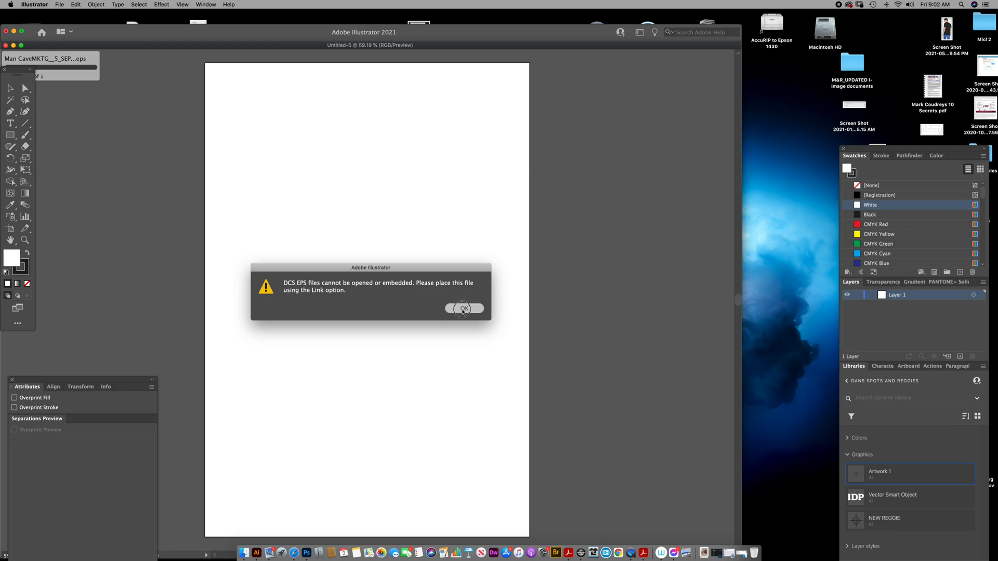
{"action": "left_click", "coordinate": [59, 4]}
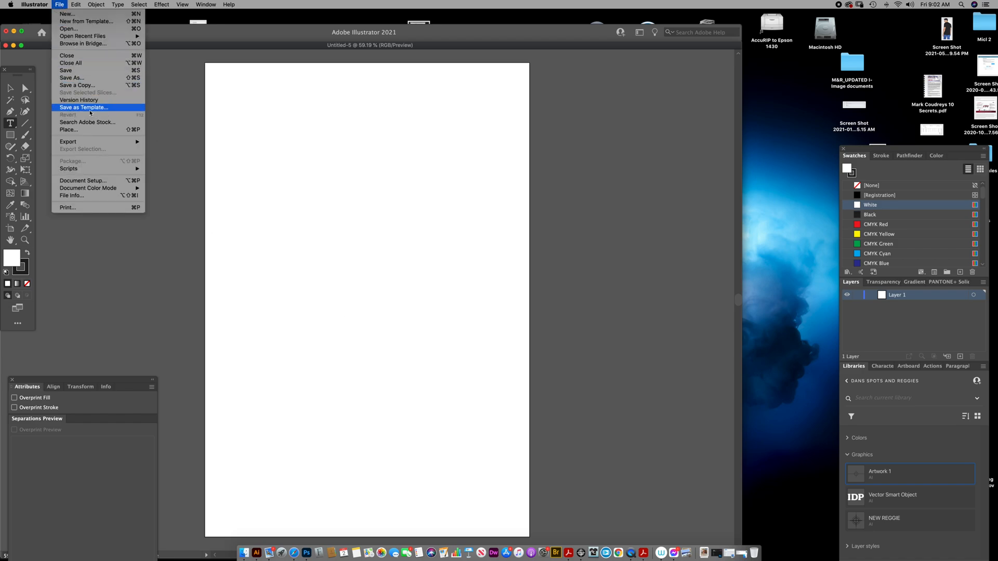
Step: Place Man CaveMKTG_5_SEPS copy.eps again with the Link option turned on
{"action": "left_click", "coordinate": [68, 130]}
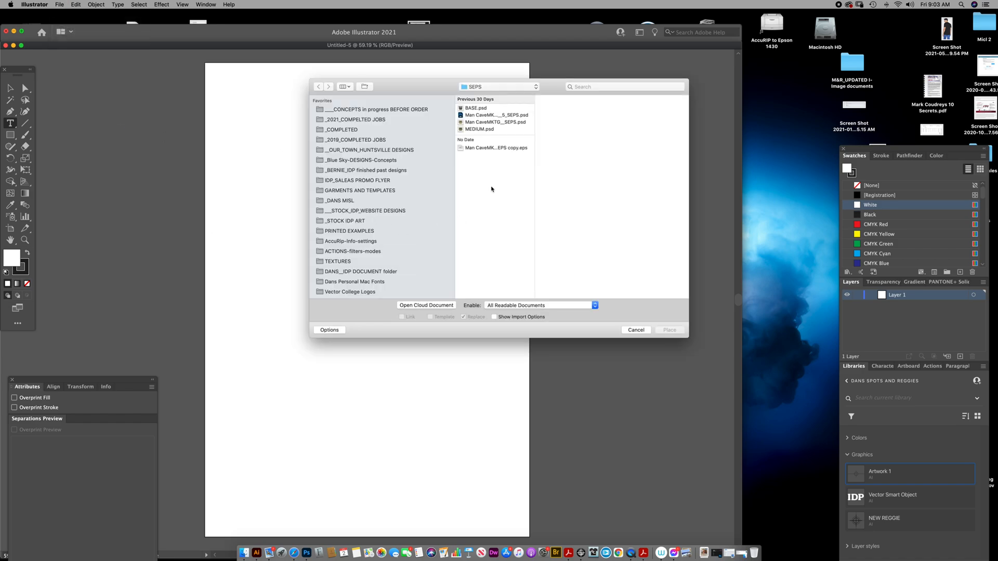
{"action": "left_click", "coordinate": [496, 147]}
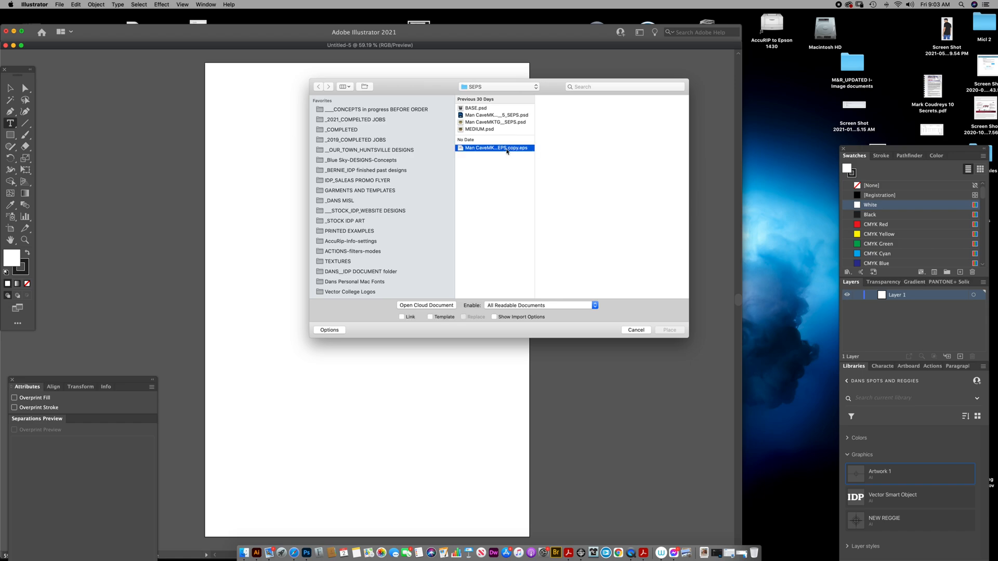
{"action": "left_click", "coordinate": [495, 147]}
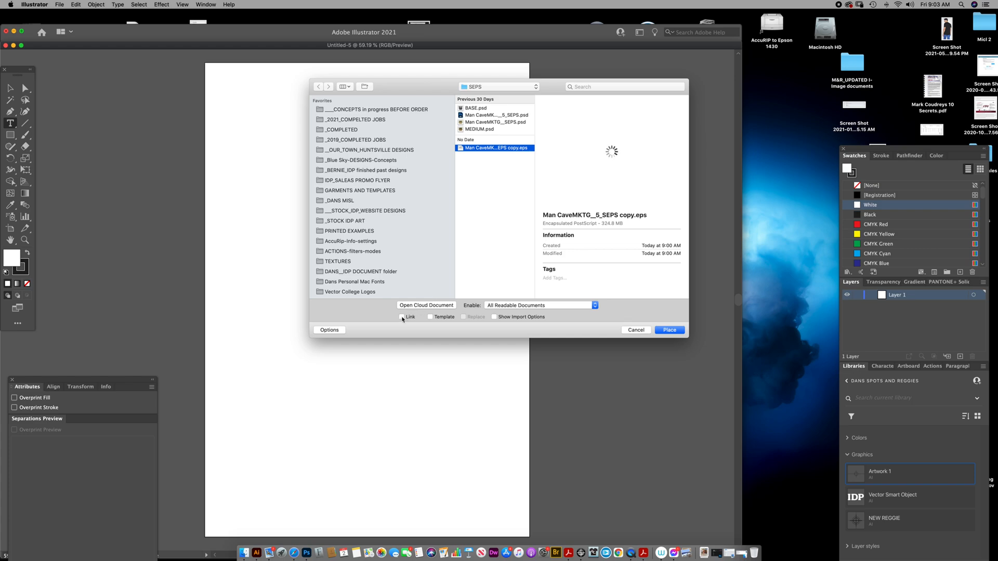
{"action": "left_click", "coordinate": [402, 317]}
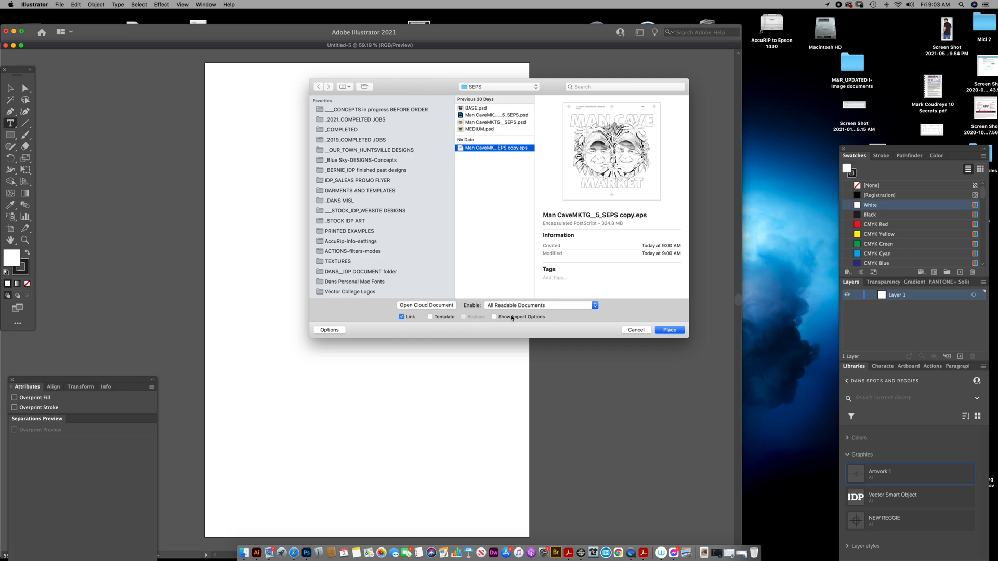
{"action": "left_click", "coordinate": [636, 330]}
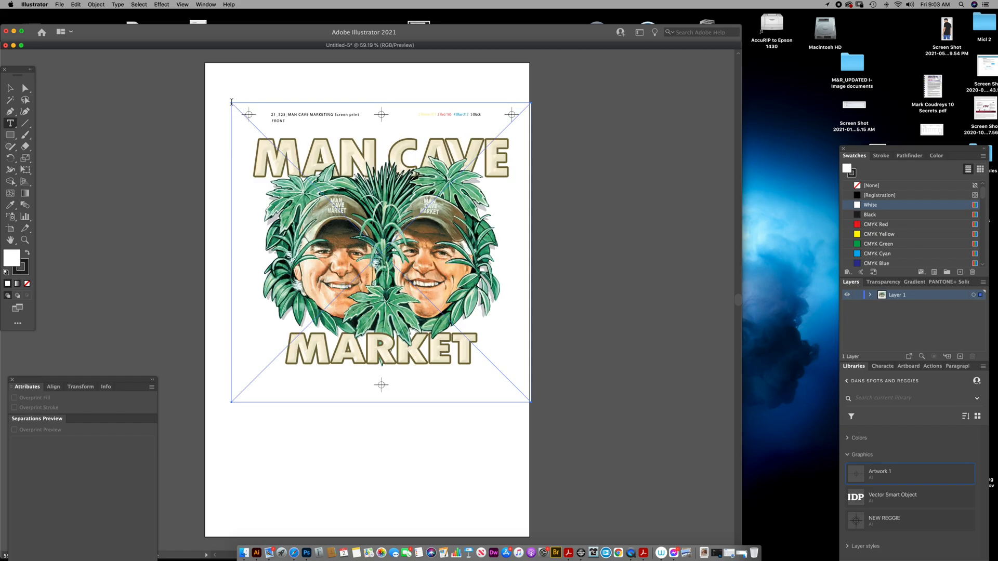
{"action": "mouse_move", "coordinate": [490, 52]}
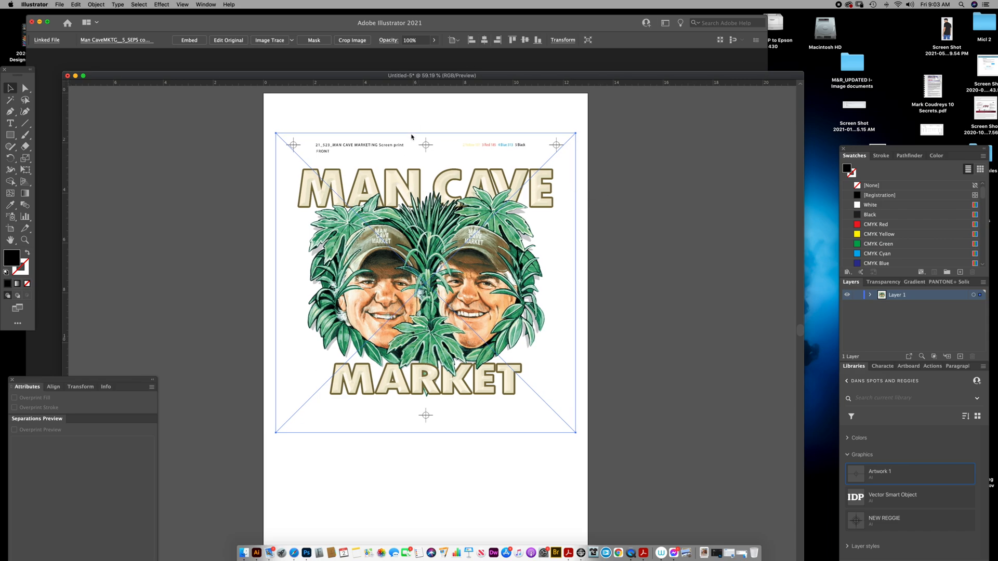
{"action": "mouse_move", "coordinate": [628, 180]}
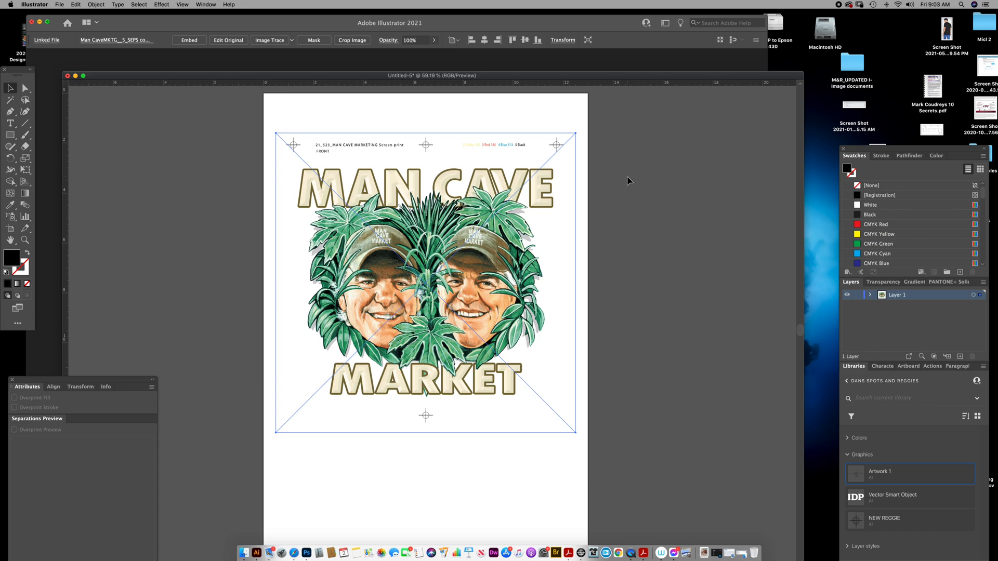
{"action": "mouse_move", "coordinate": [615, 185]}
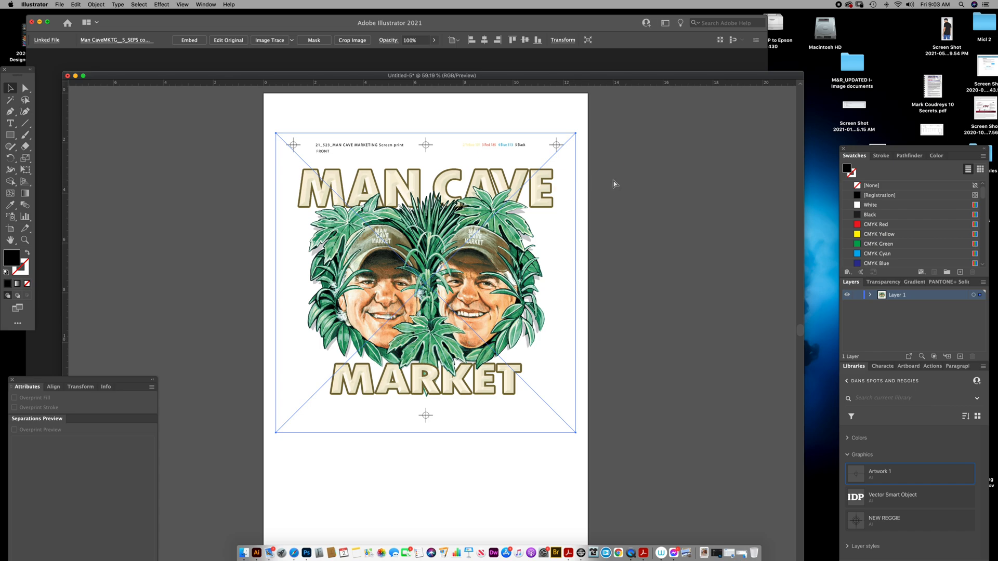
Step: Deselect the linked Man Cave Market artwork by clicking empty canvas
{"action": "left_click", "coordinate": [423, 127]}
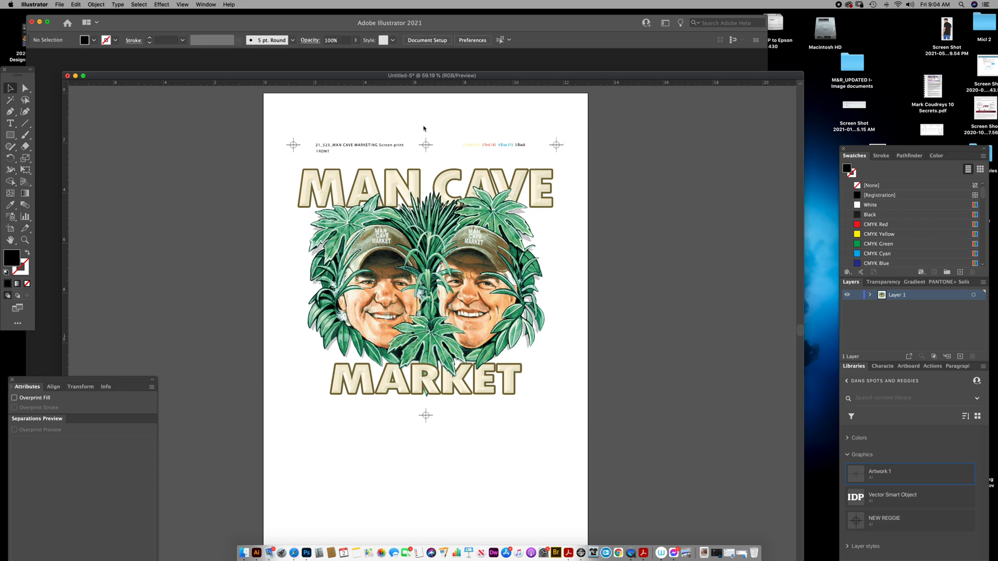
{"action": "mouse_move", "coordinate": [434, 153]}
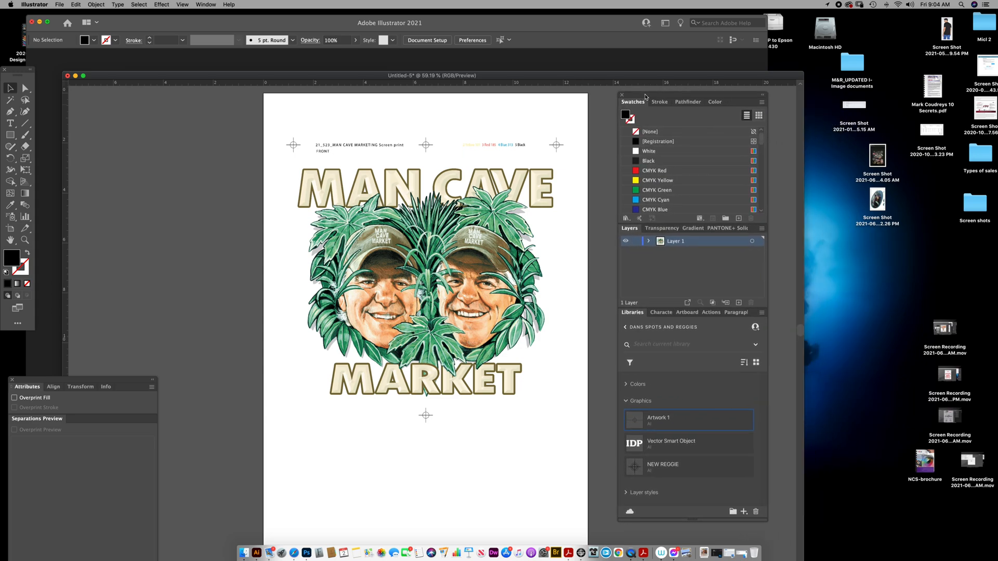
{"action": "mouse_move", "coordinate": [766, 227]}
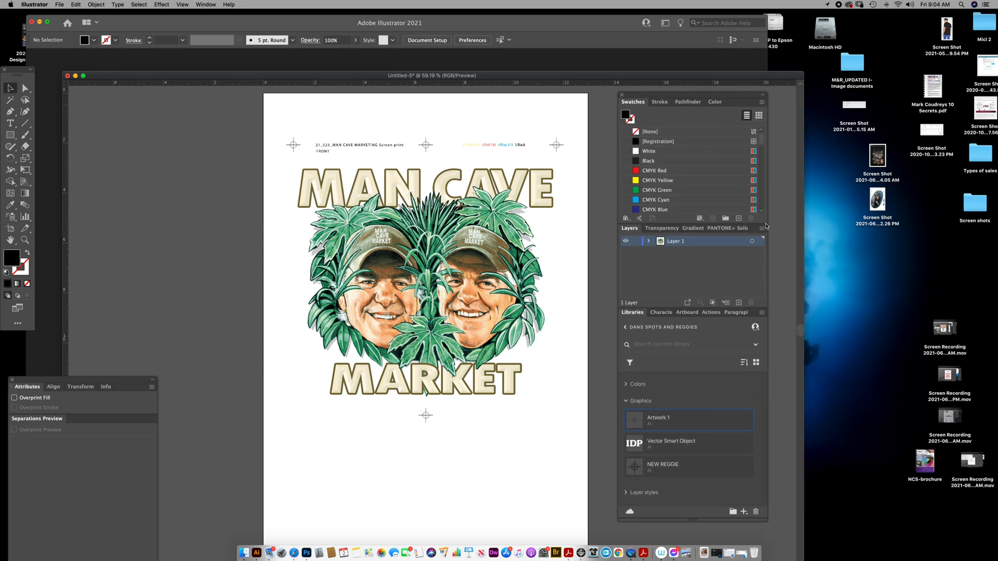
{"action": "mouse_move", "coordinate": [768, 225]}
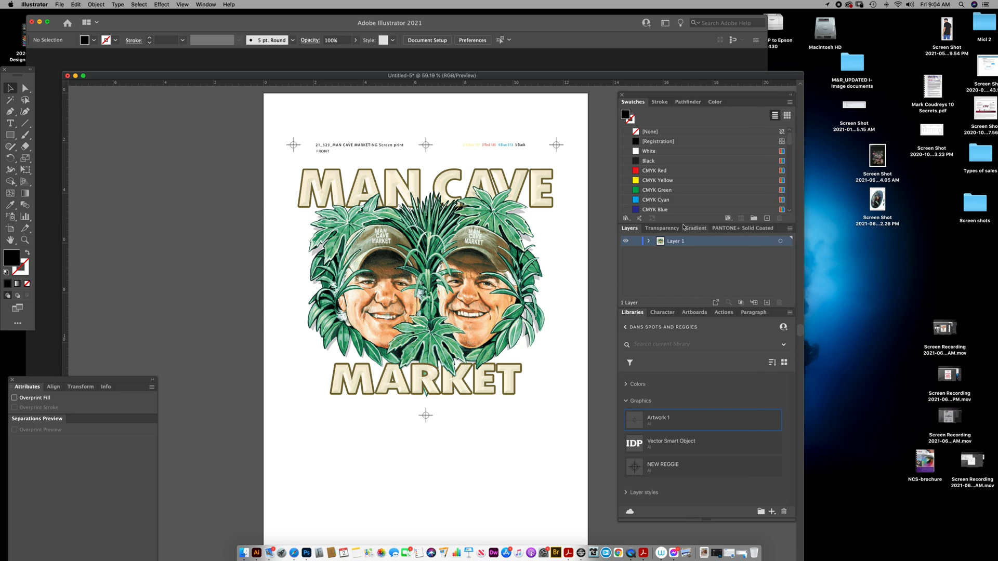
{"action": "mouse_move", "coordinate": [799, 277]}
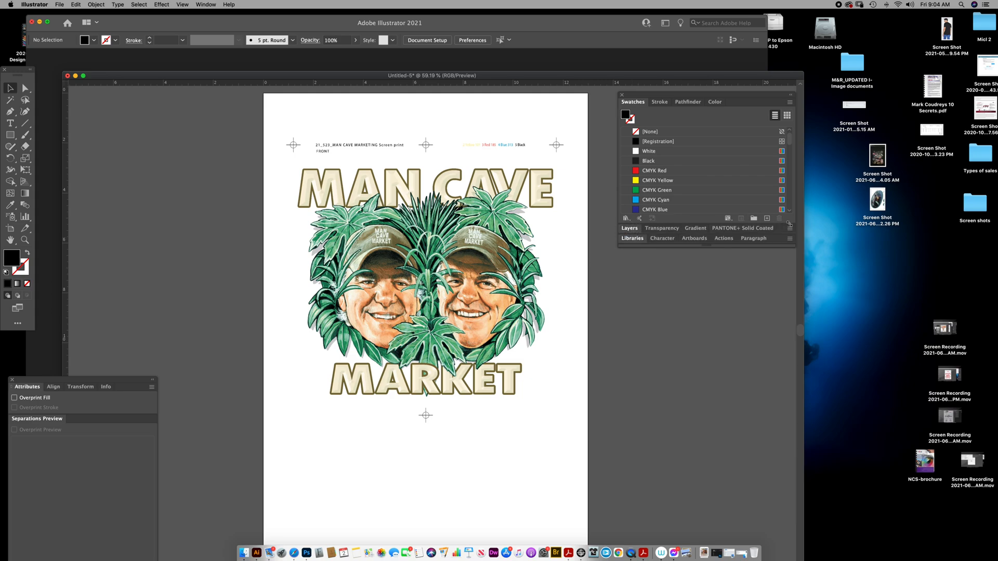
{"action": "mouse_move", "coordinate": [789, 274]}
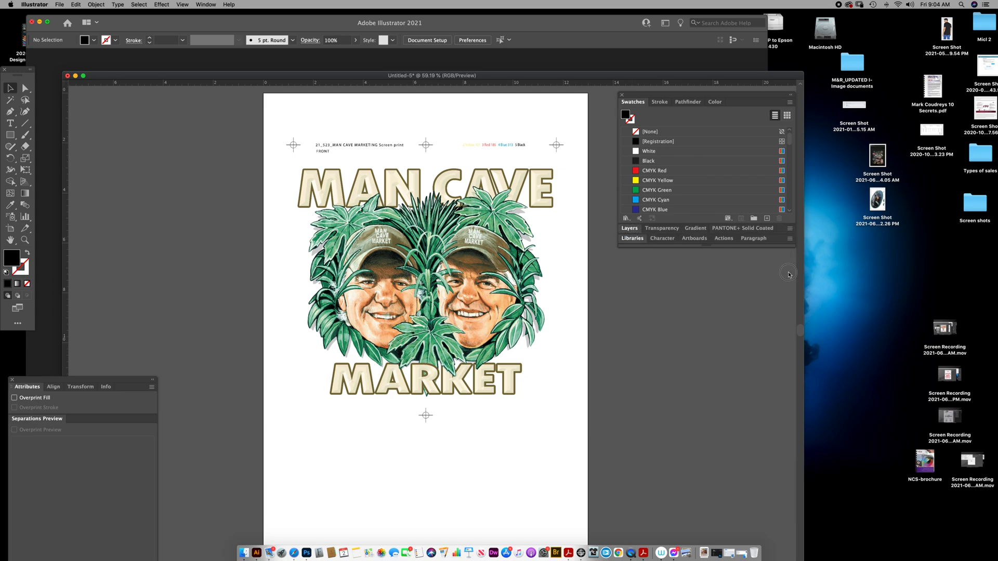
{"action": "mouse_move", "coordinate": [795, 219]}
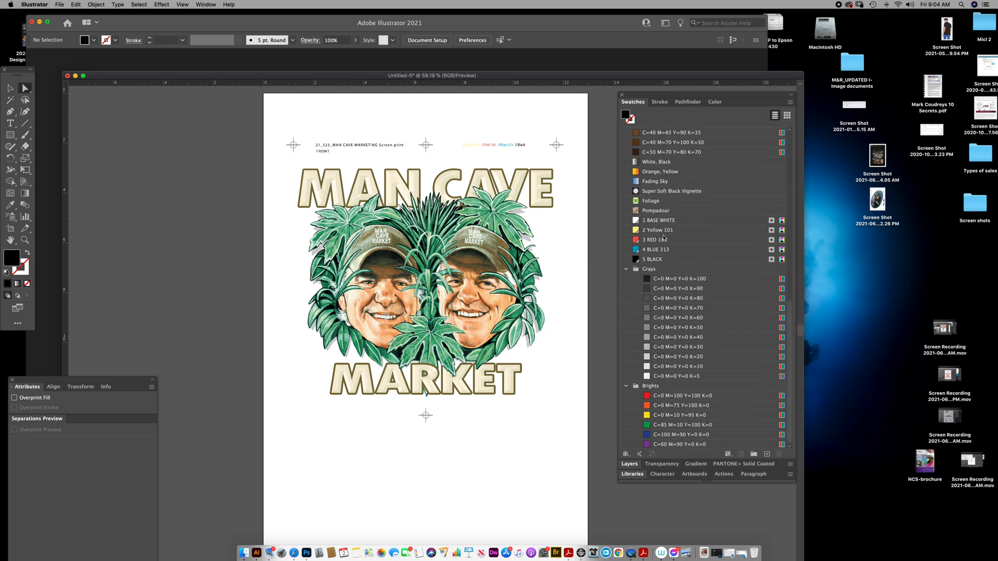
Step: Select all unused swatches via the Swatches panel menu and delete them, confirming Yes
{"action": "left_click", "coordinate": [792, 101]}
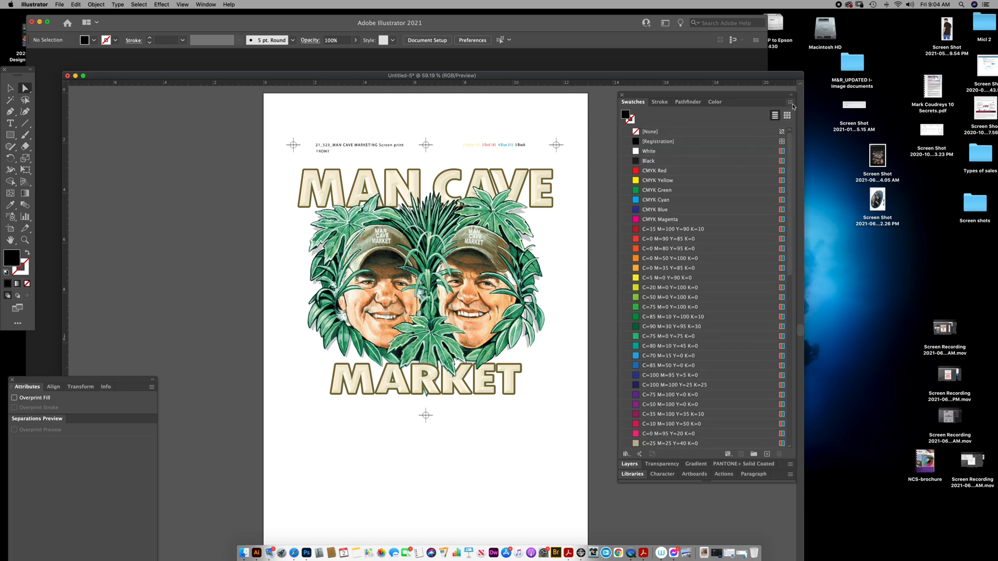
{"action": "left_click", "coordinate": [792, 103]}
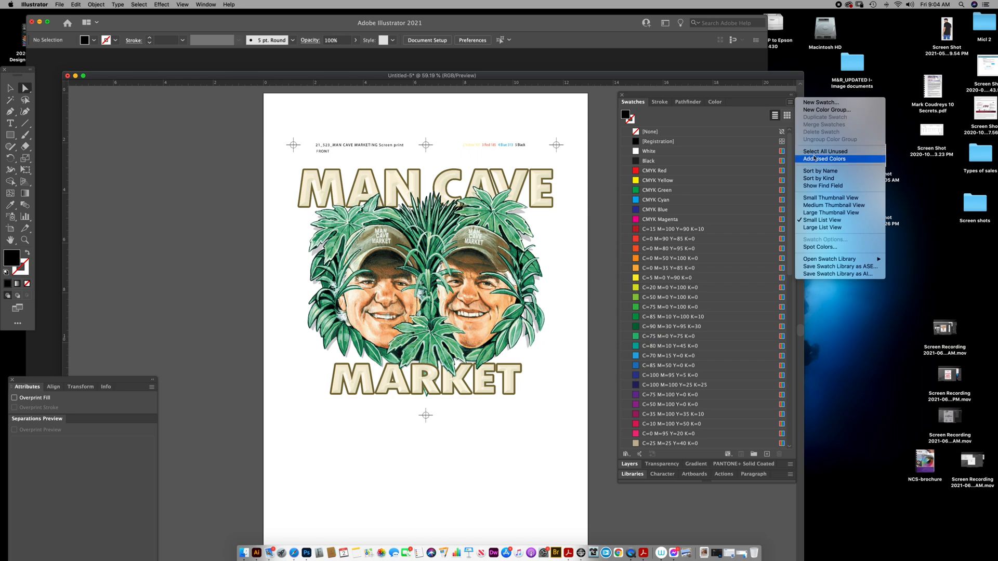
{"action": "left_click", "coordinate": [825, 159]}
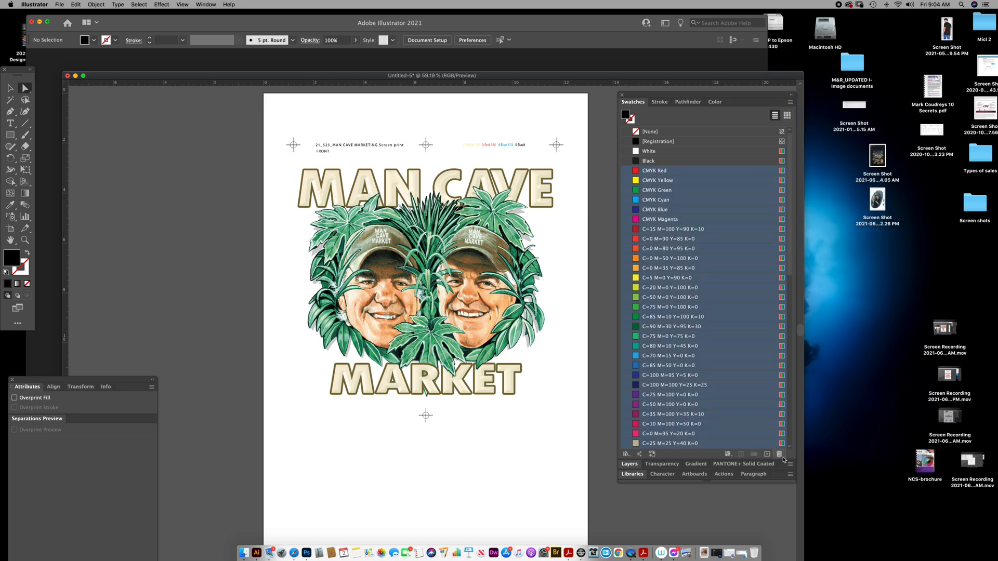
{"action": "left_click", "coordinate": [780, 454]}
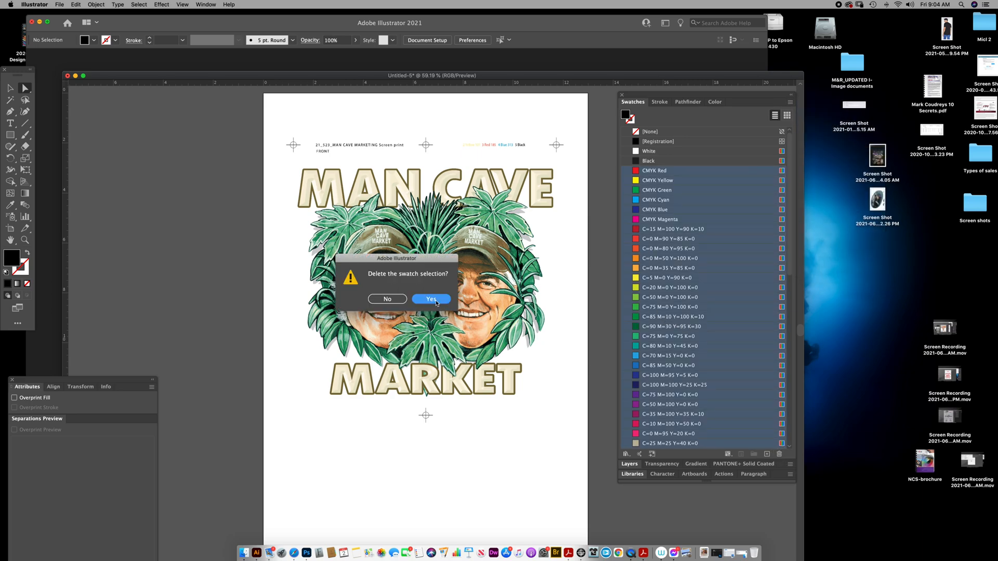
{"action": "left_click", "coordinate": [431, 300]}
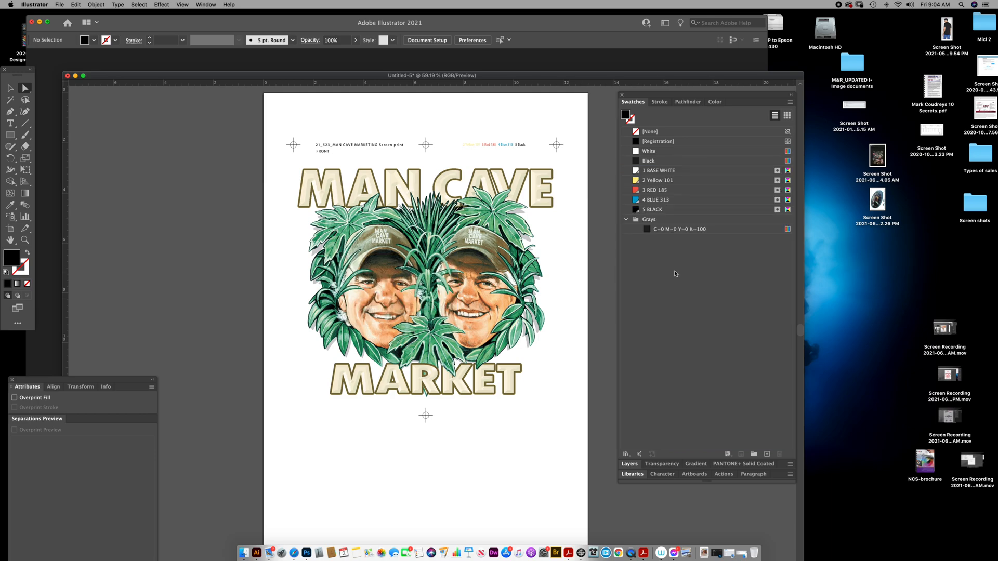
Step: Collapse the Grays swatch group and select it for removal
{"action": "left_click", "coordinate": [624, 219]}
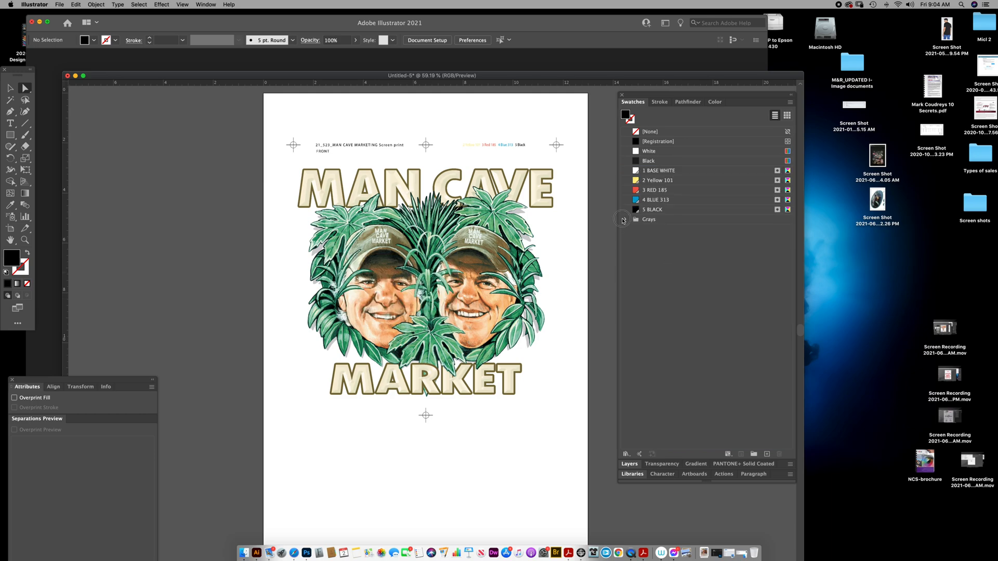
{"action": "left_click", "coordinate": [648, 219]}
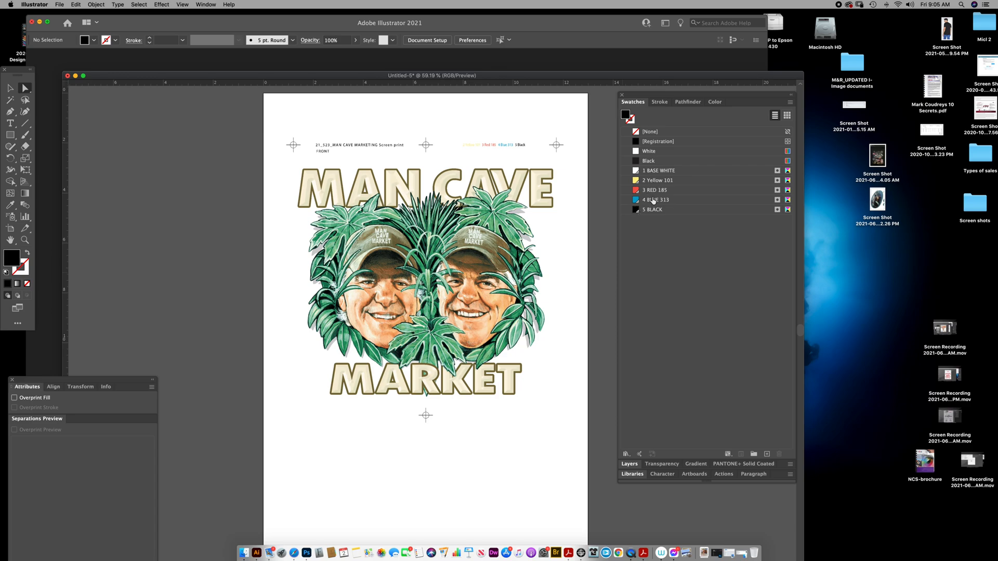
{"action": "mouse_move", "coordinate": [645, 207]}
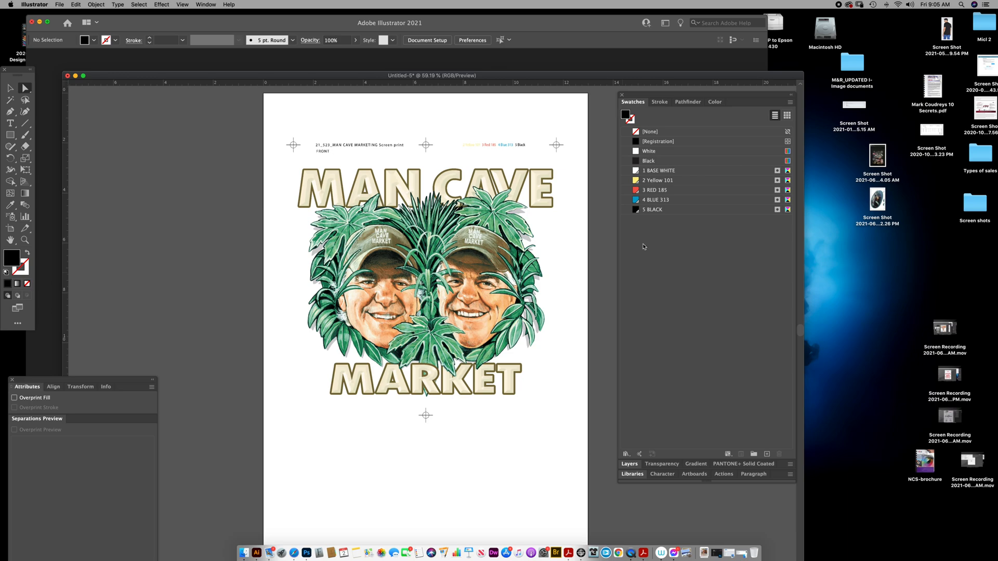
{"action": "mouse_move", "coordinate": [649, 228]}
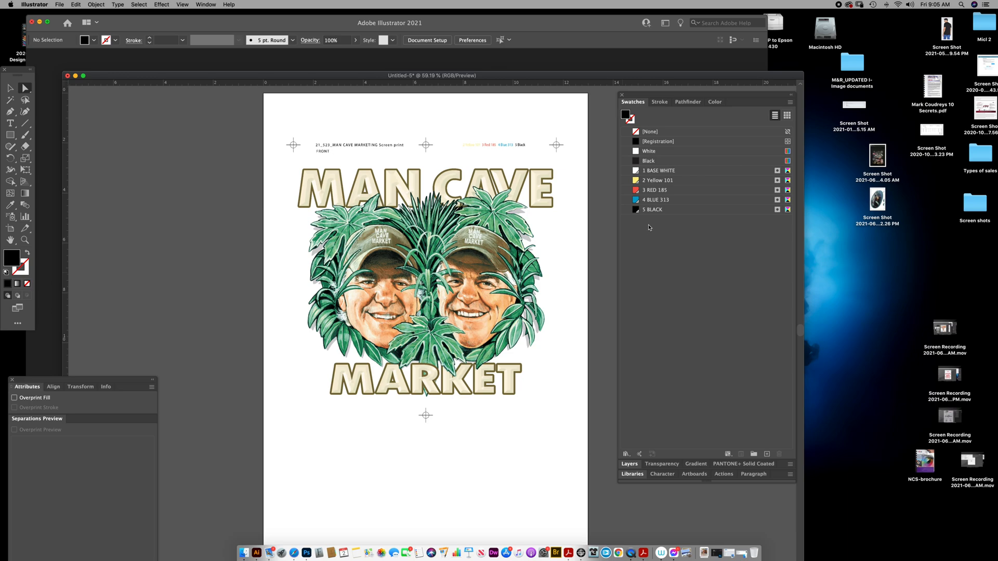
{"action": "mouse_move", "coordinate": [643, 188]}
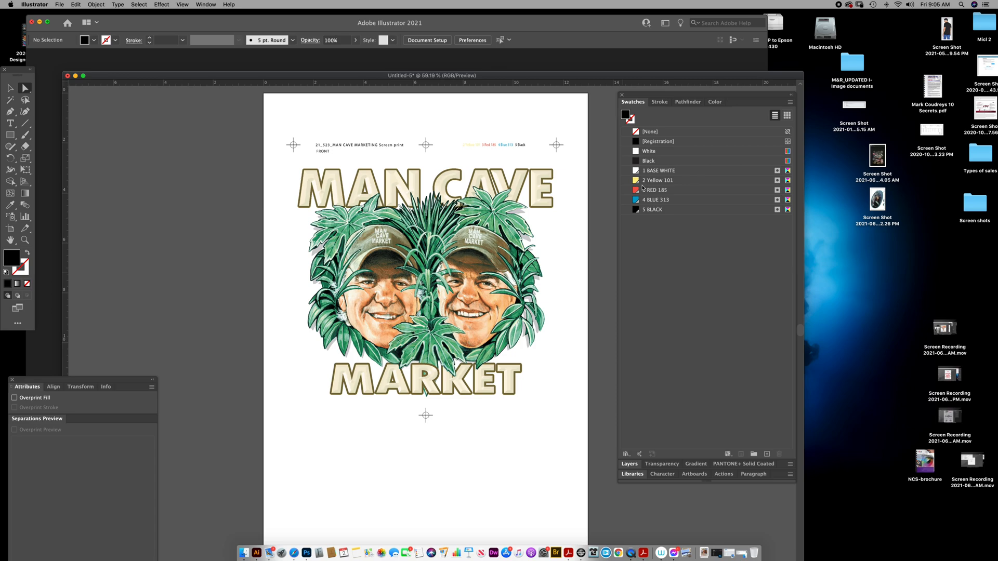
{"action": "mouse_move", "coordinate": [711, 465]}
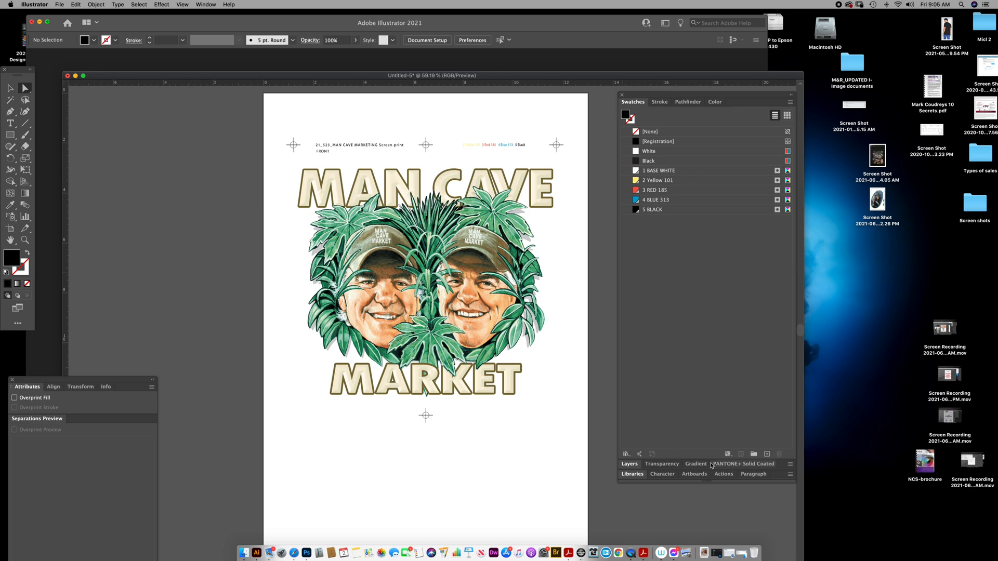